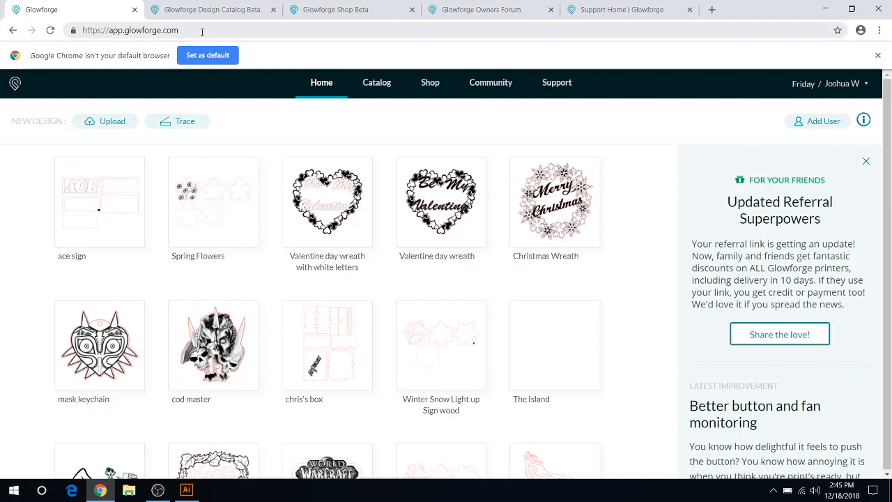
- Reach the Unboxing & Setting Up card on the Support site and open that guide
left_click(131, 31)
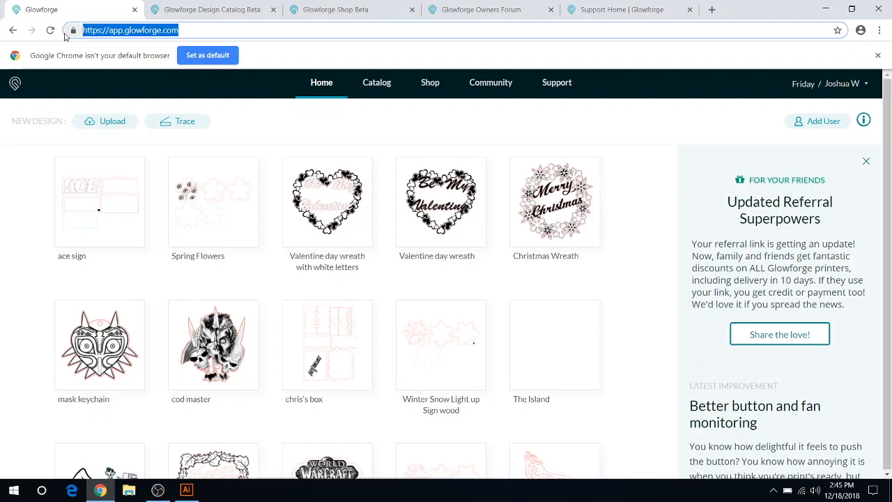
mouse_move(152, 39)
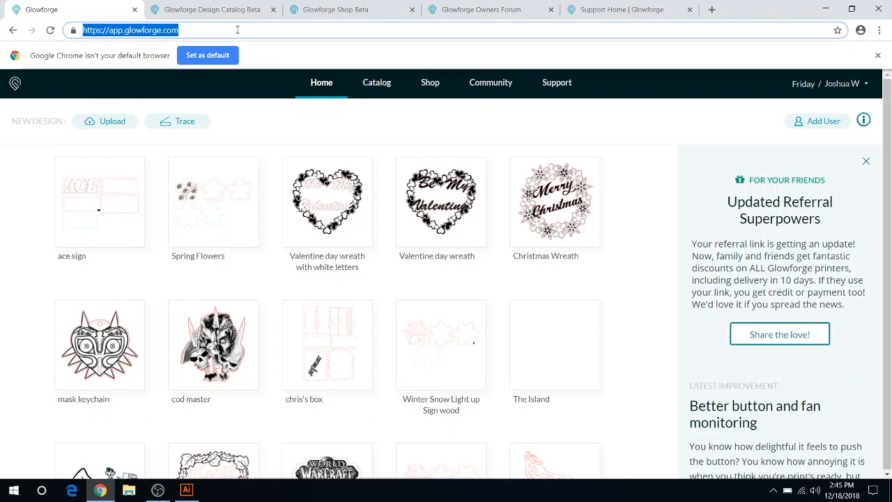
mouse_move(683, 230)
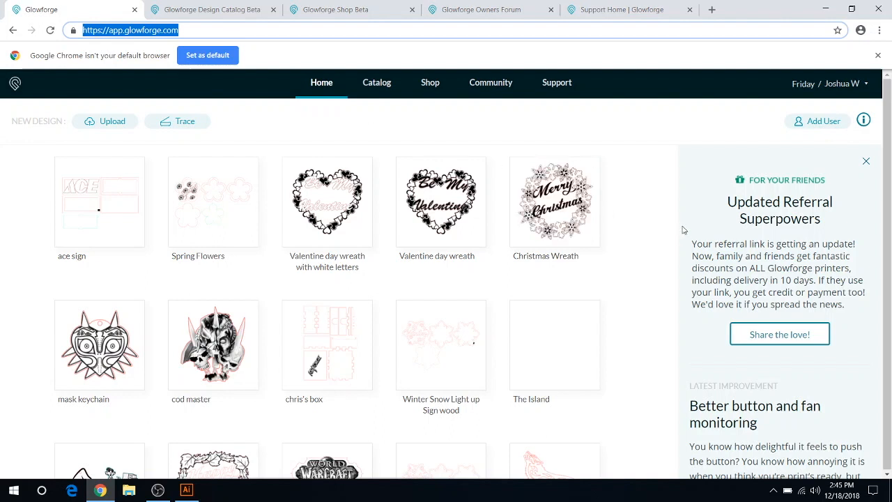
mouse_move(555, 200)
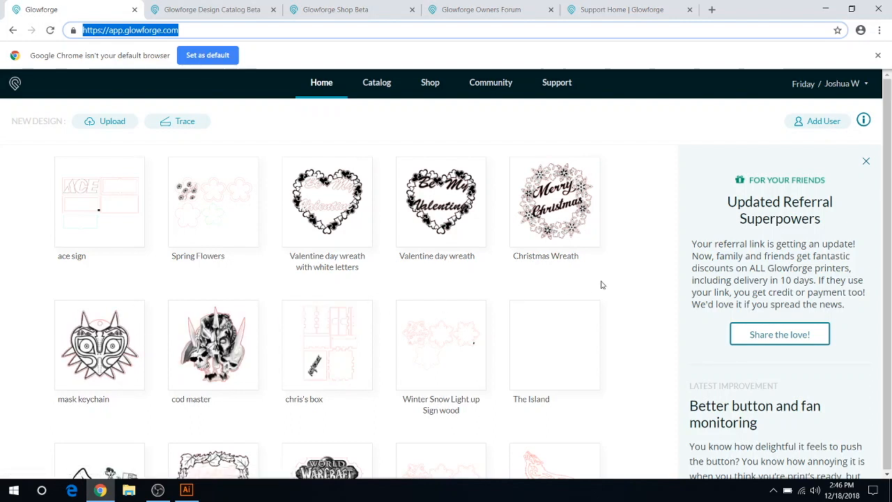
mouse_move(441, 202)
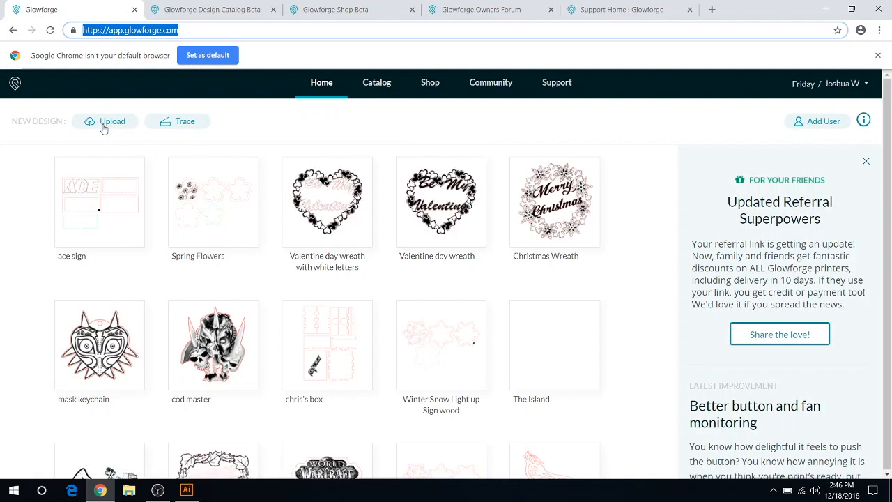
mouse_move(290, 131)
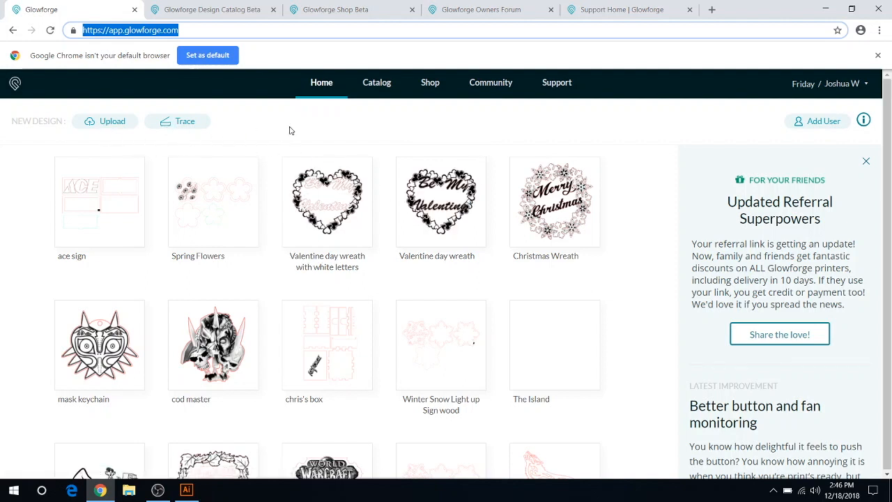
mouse_move(309, 161)
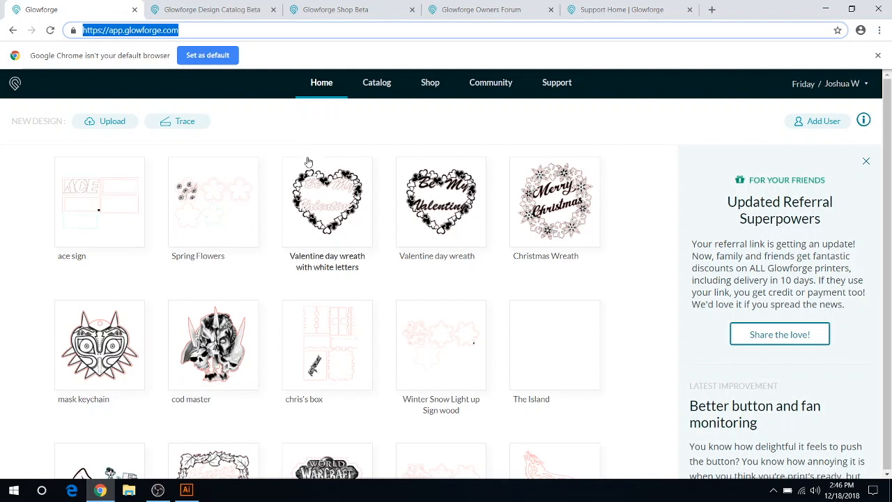
mouse_move(510, 151)
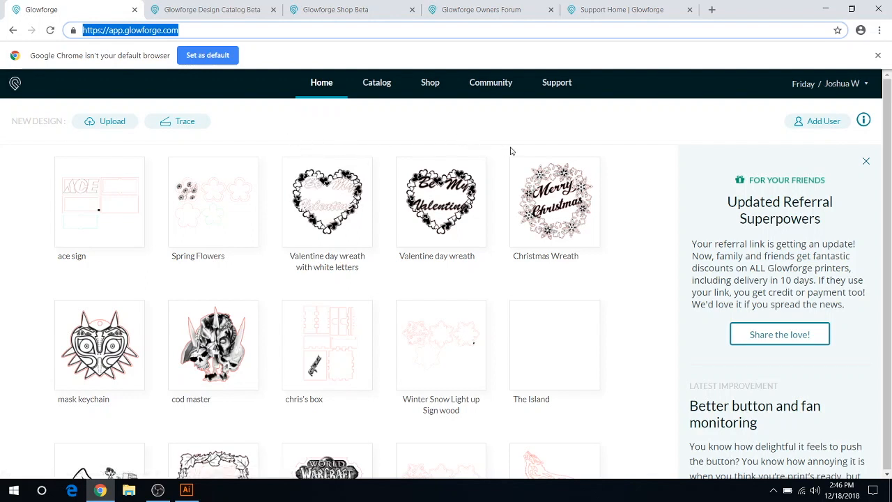
mouse_move(537, 149)
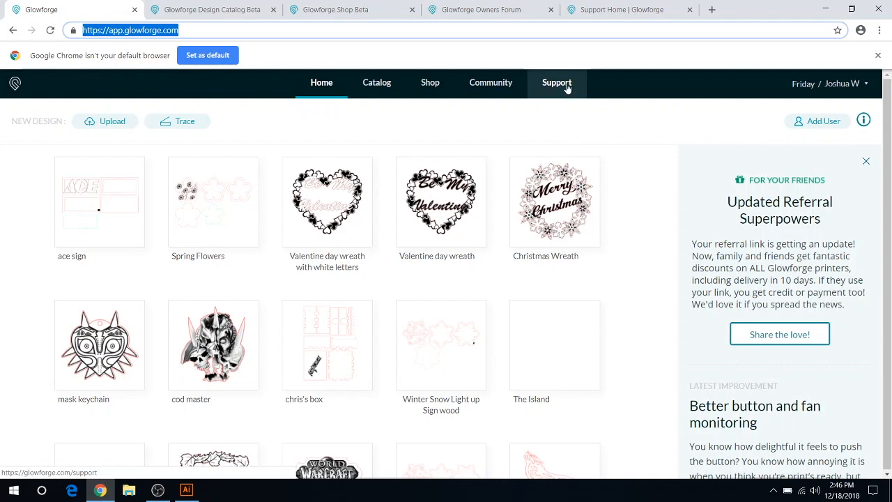
mouse_move(481, 9)
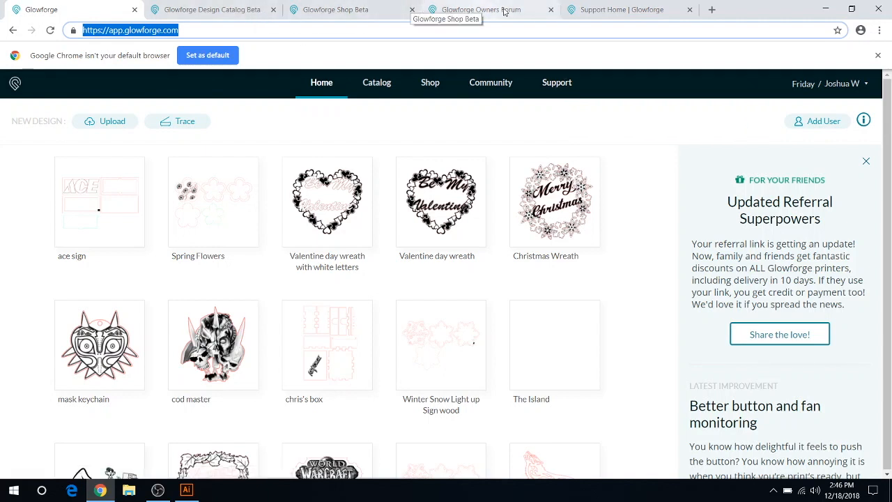
mouse_move(397, 109)
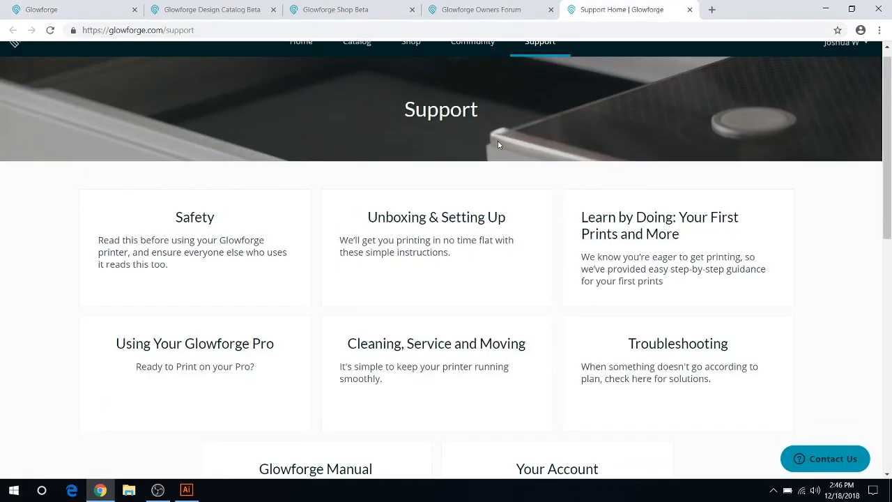
scroll("down", 3)
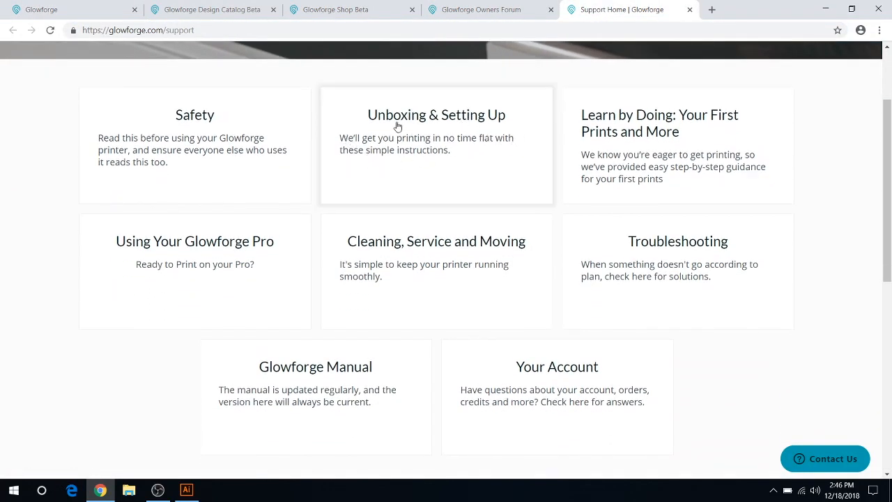
mouse_move(377, 162)
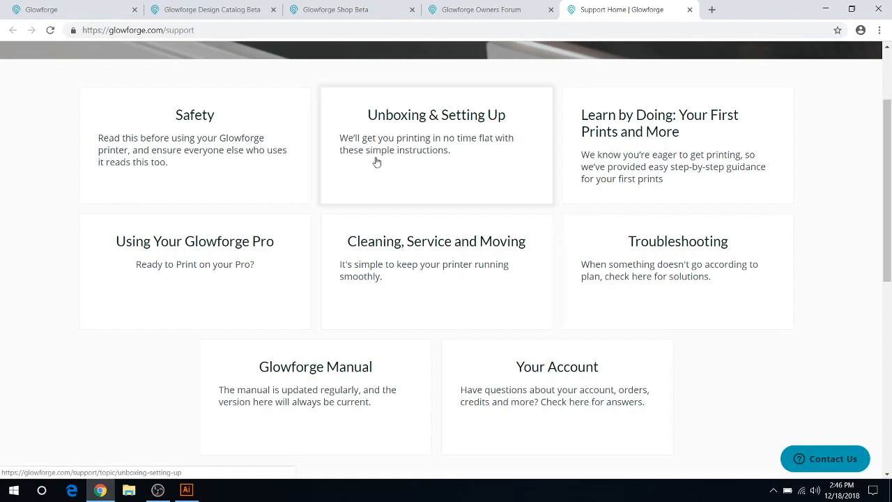
mouse_move(445, 142)
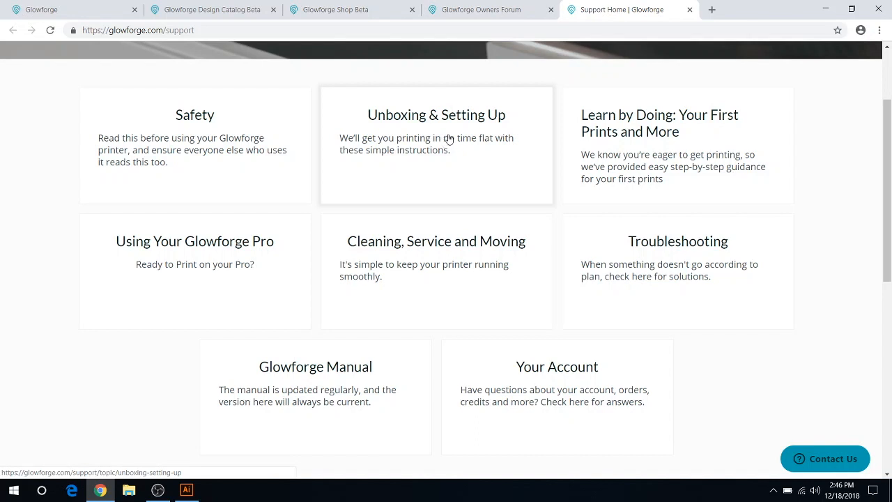
mouse_move(262, 276)
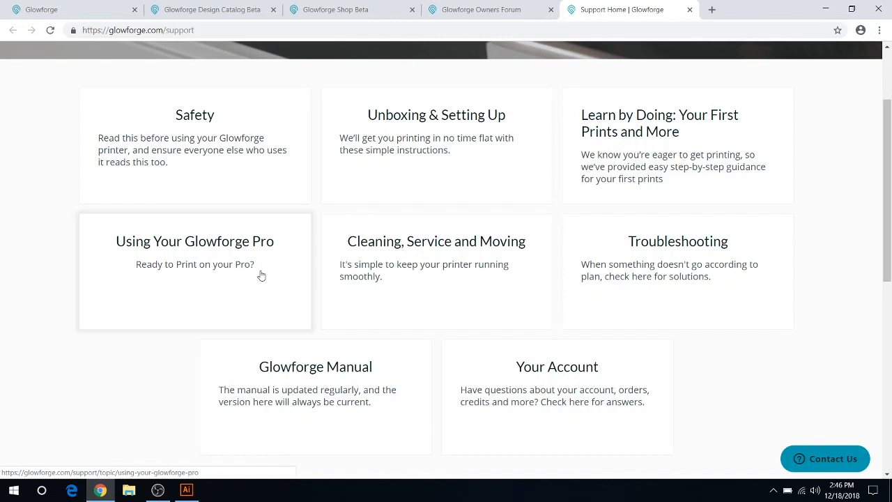
mouse_move(714, 145)
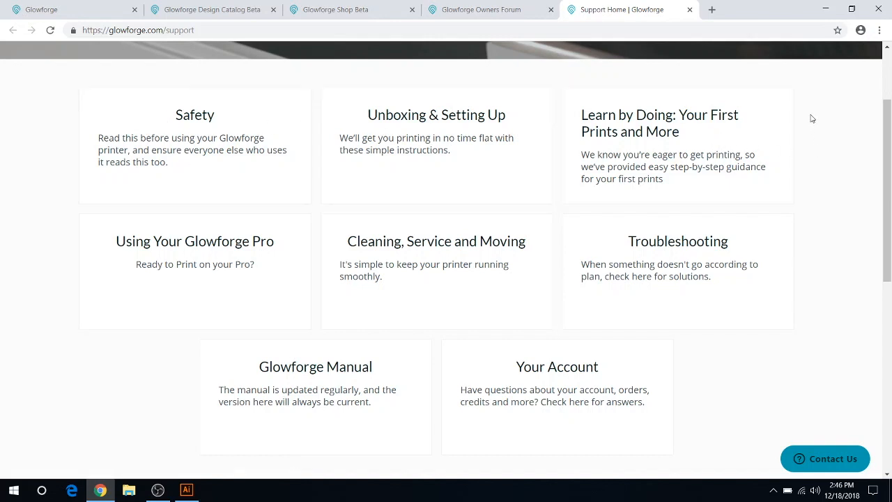
mouse_move(662, 138)
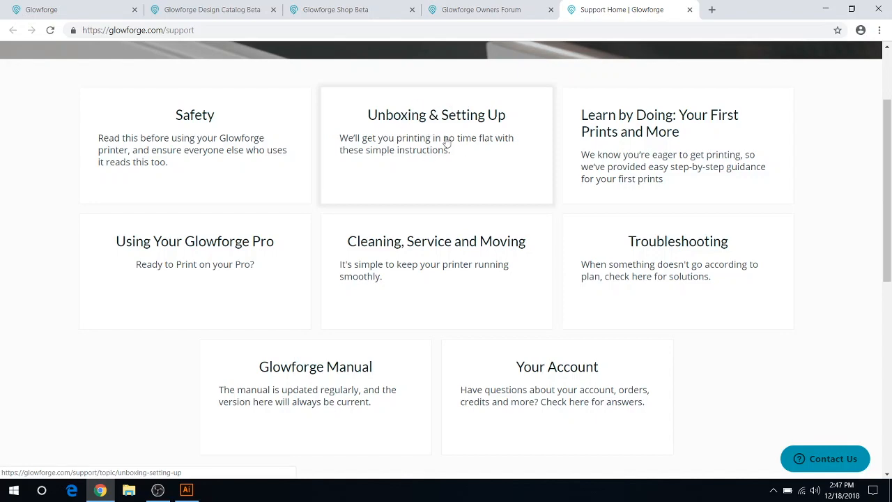
mouse_move(457, 130)
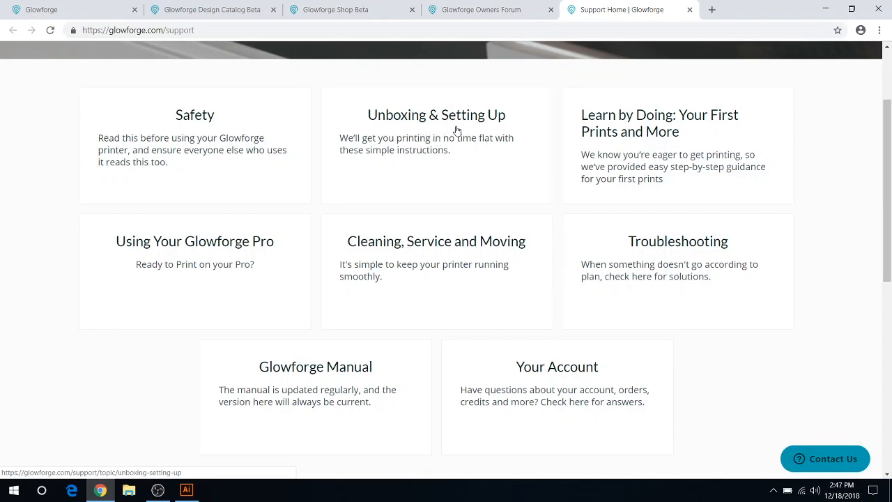
left_click(436, 114)
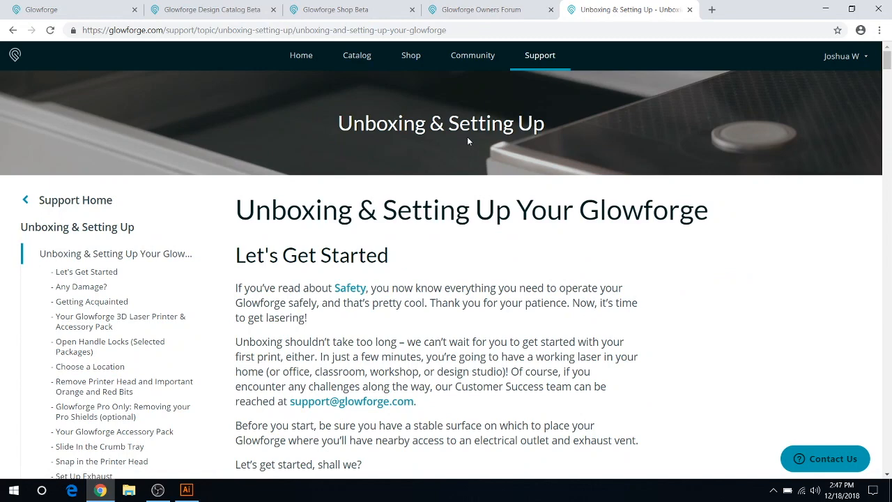
- Read down the guide past Let's Get Started to the Any Damage? section
scroll("down", 3)
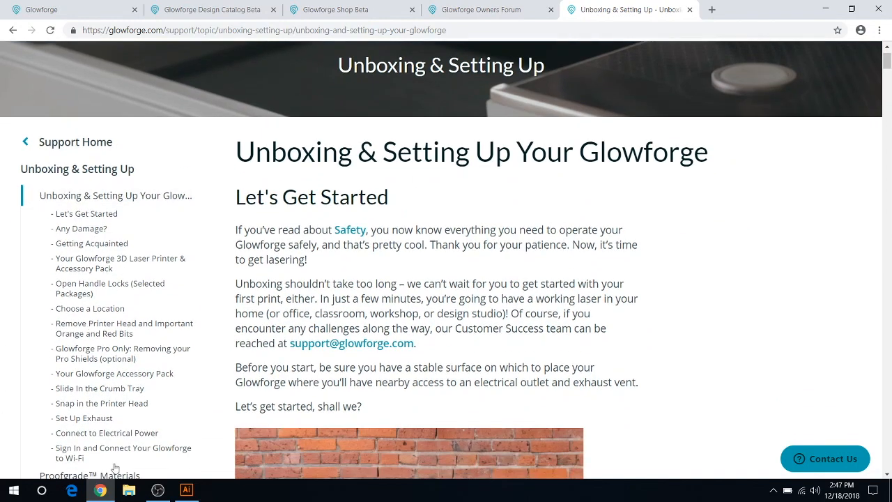
scroll("down", 3)
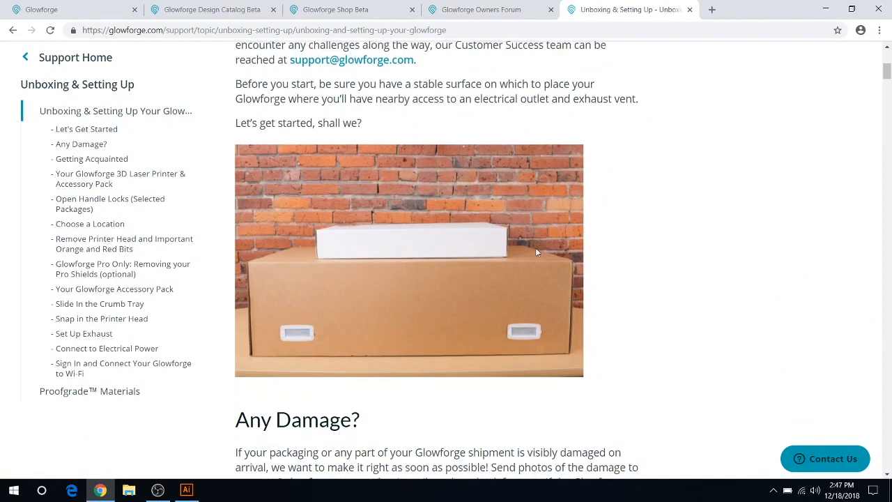
scroll("down", 3)
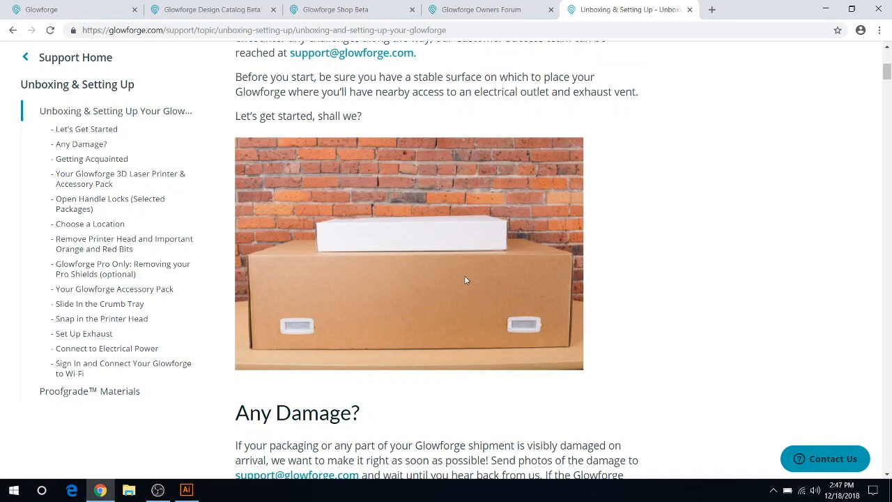
mouse_move(541, 273)
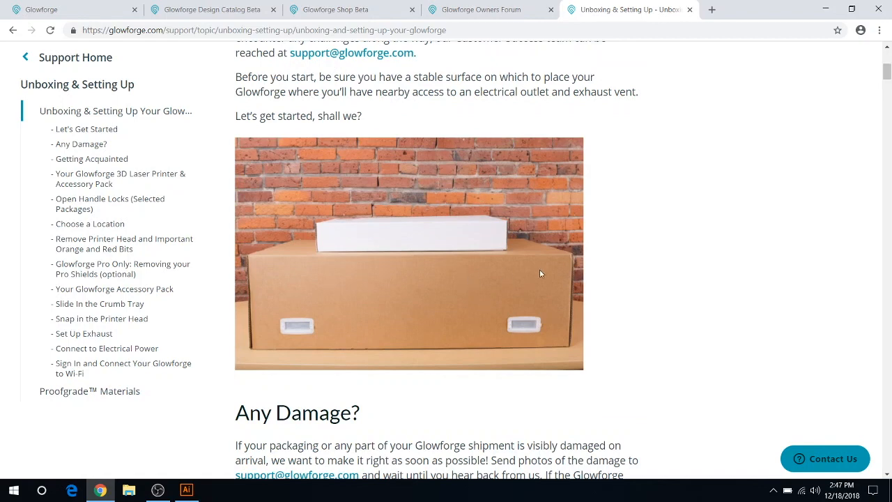
mouse_move(446, 282)
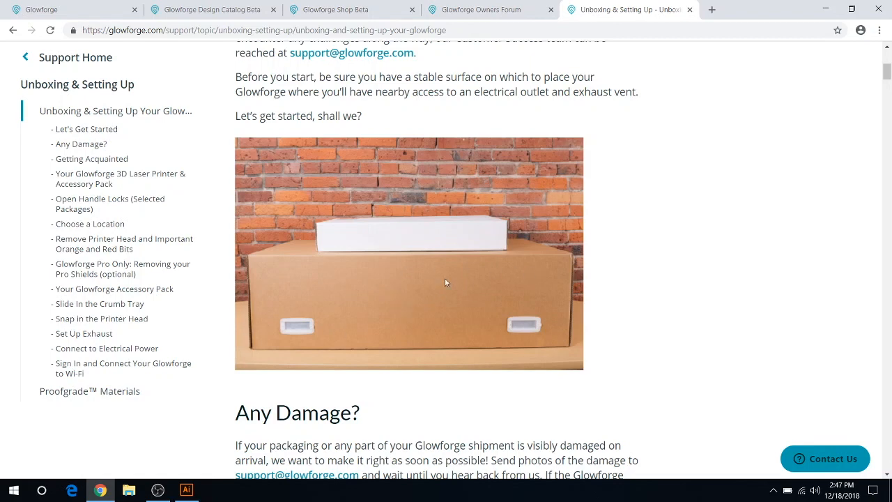
mouse_move(516, 220)
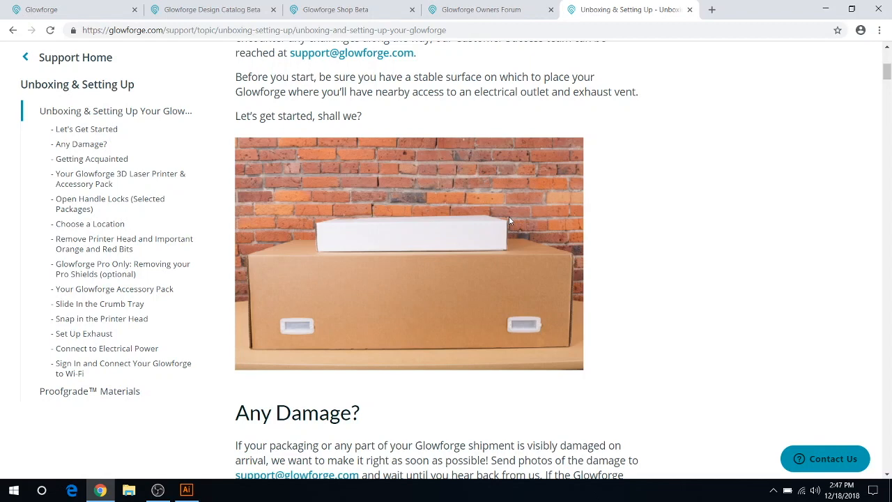
mouse_move(509, 222)
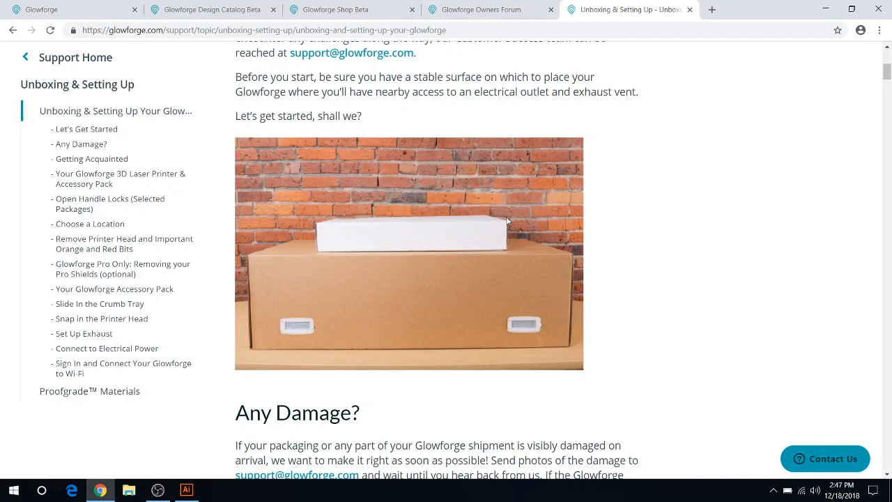
mouse_move(610, 207)
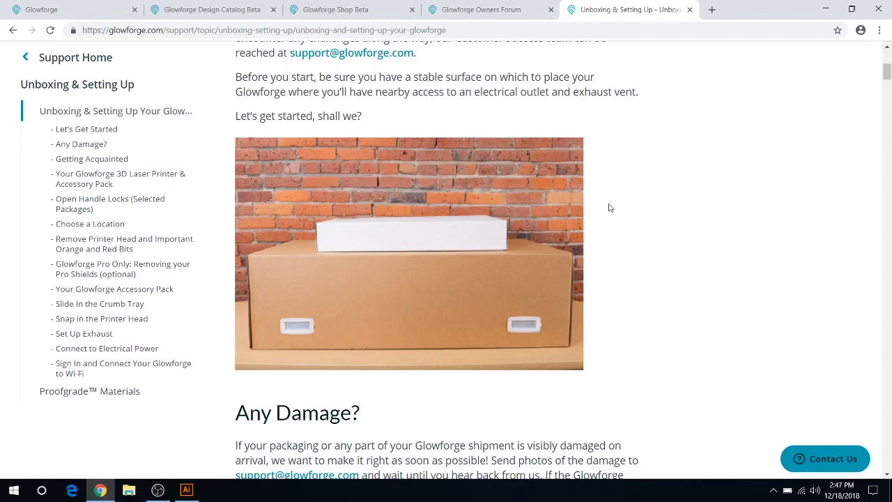
mouse_move(614, 205)
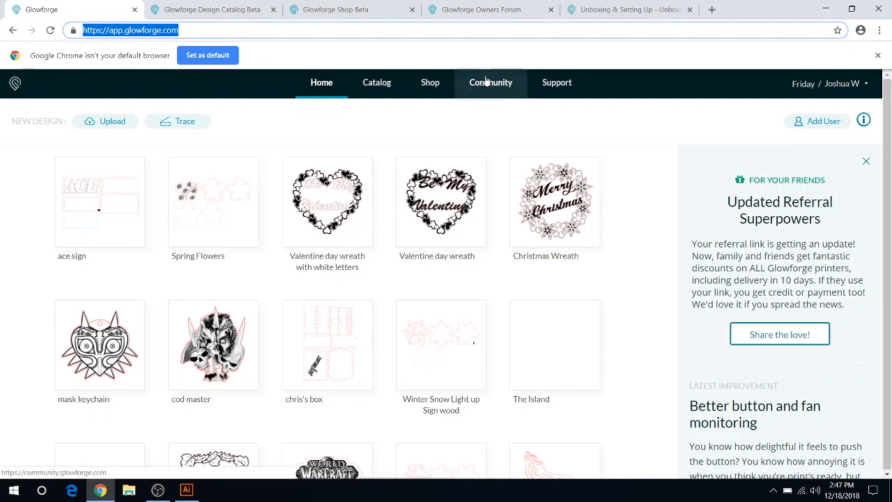
mouse_move(558, 82)
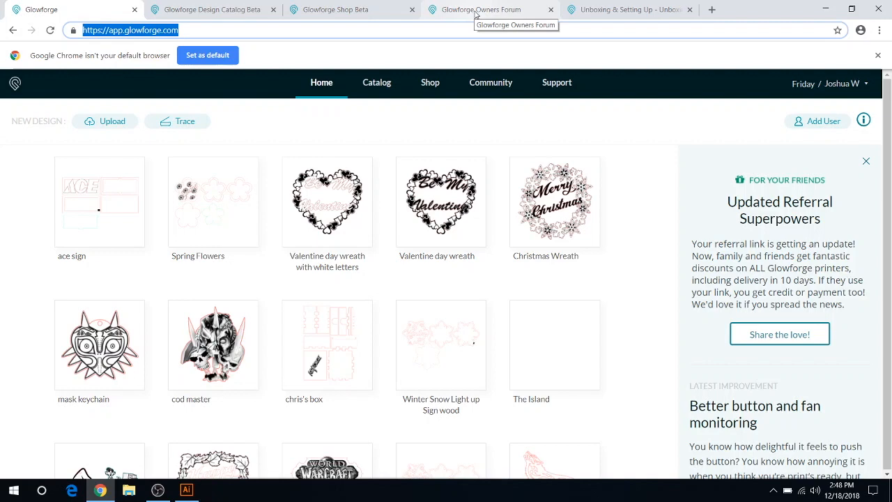
- Switch to the Glowforge Owners Forum tab showing its welcome notice and categories
left_click(491, 10)
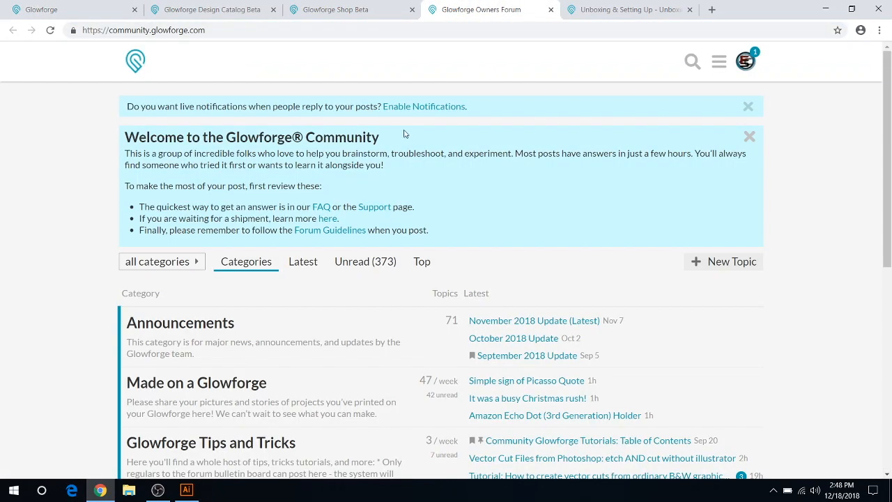
mouse_move(669, 185)
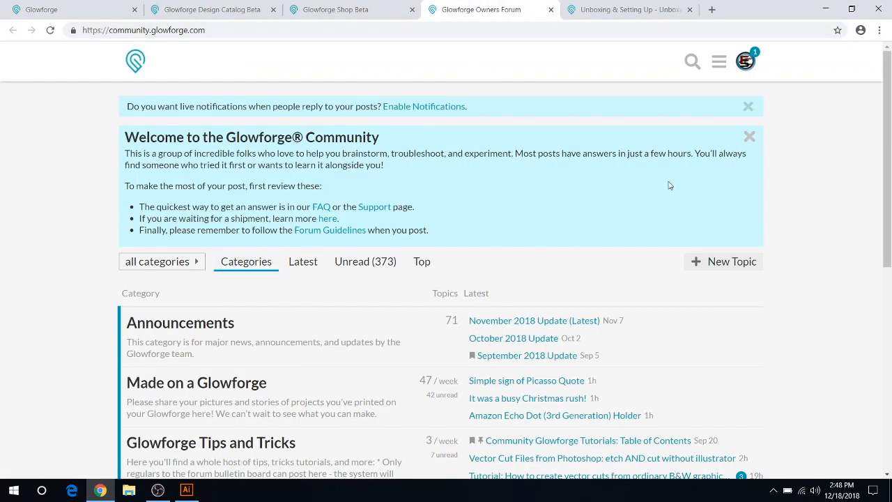
mouse_move(634, 168)
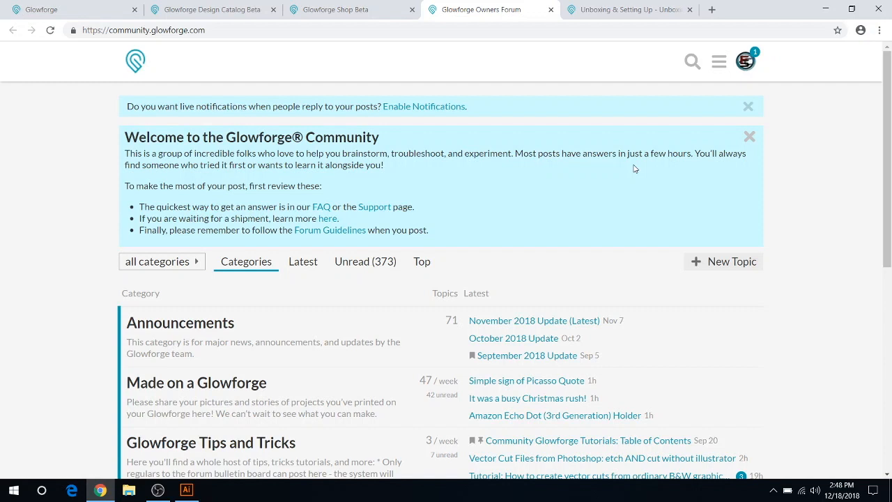
mouse_move(303, 254)
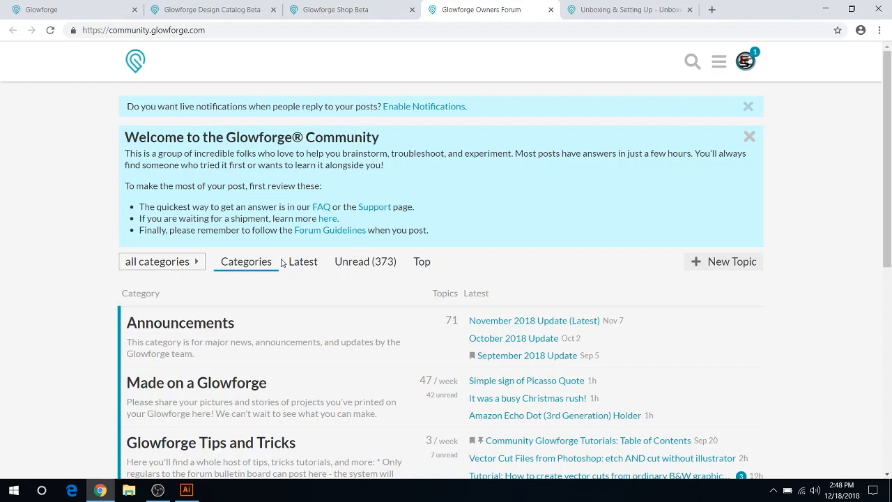
mouse_move(282, 265)
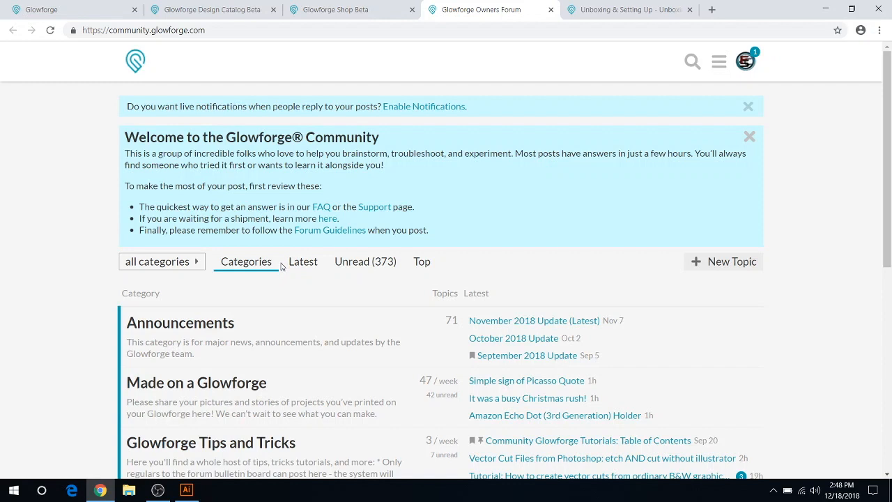
mouse_move(365, 262)
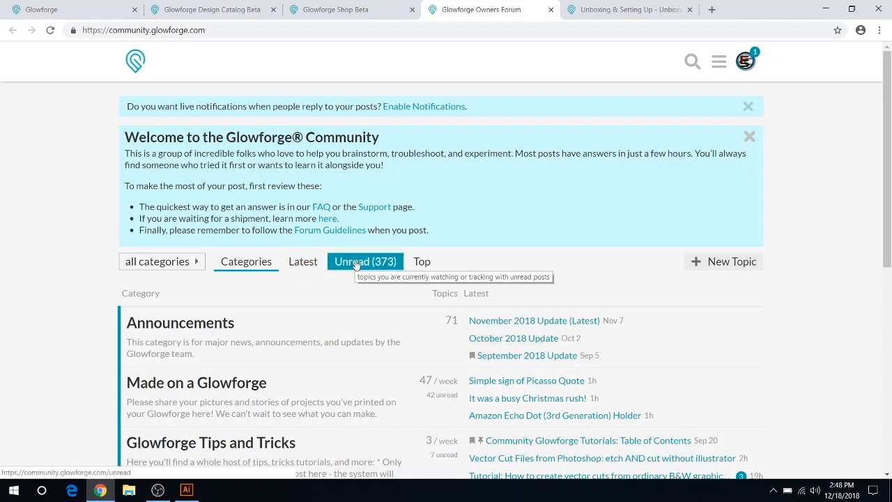
- Filter the forum to its 373 unread topics and look through the list
left_click(365, 262)
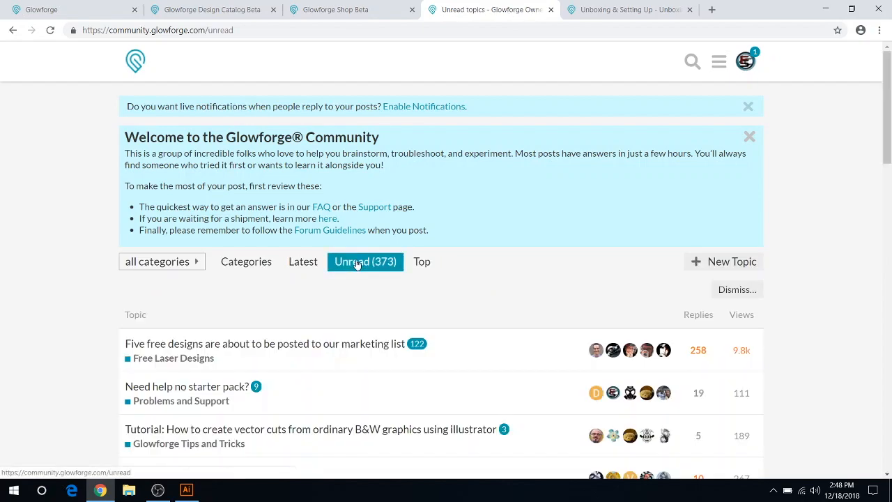
scroll("down", 3)
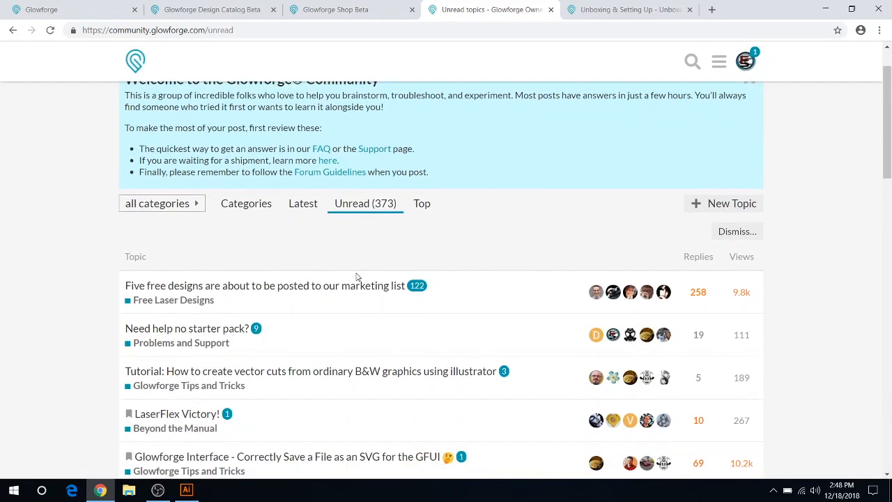
scroll("down", 3)
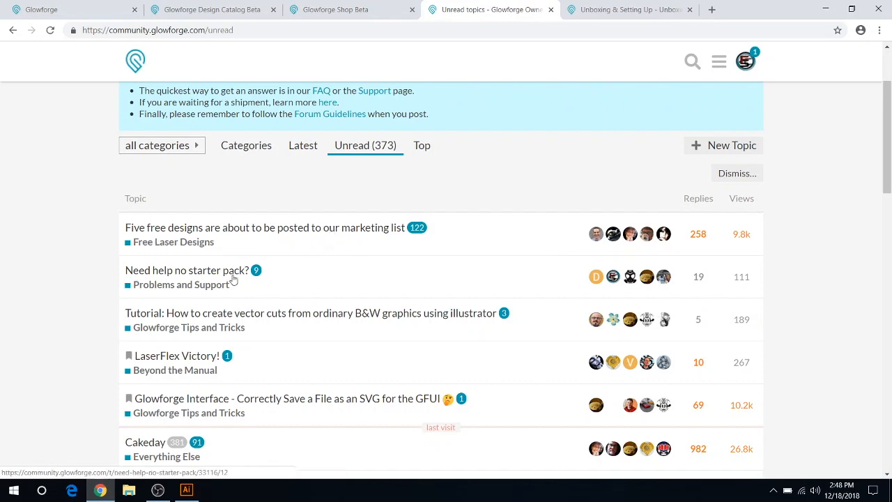
scroll("down", 3)
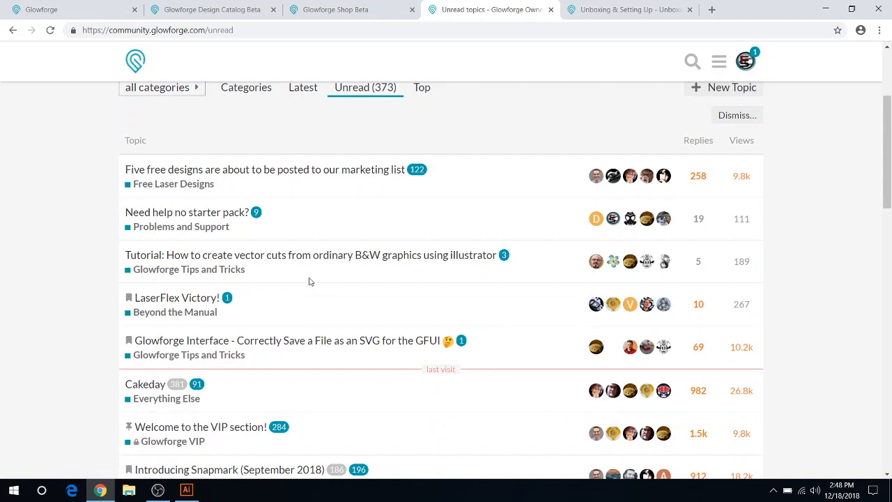
mouse_move(334, 283)
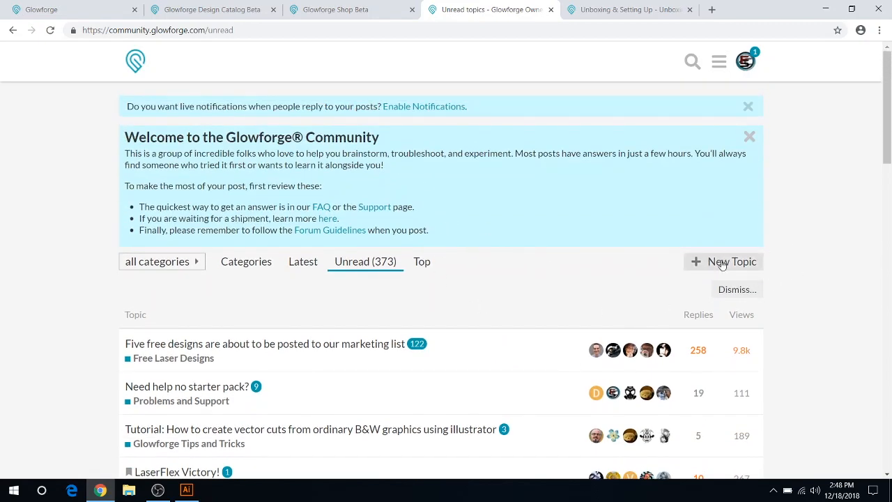
mouse_move(722, 262)
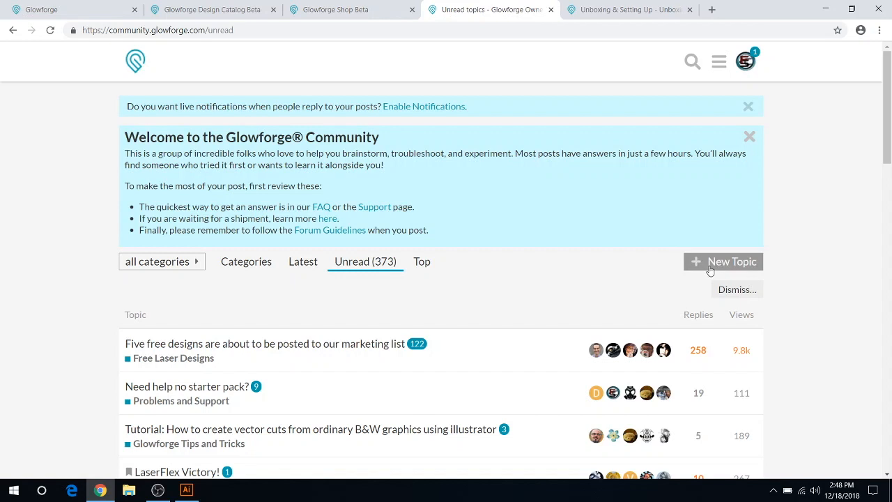
mouse_move(653, 262)
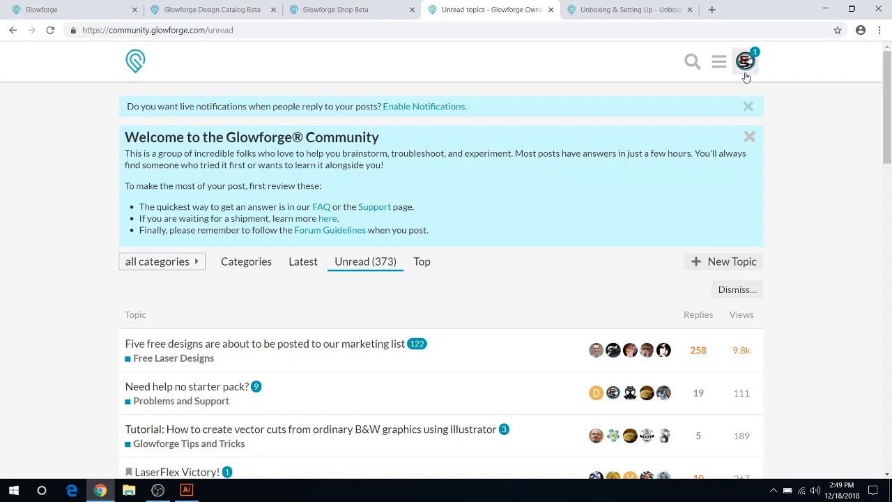
mouse_move(746, 62)
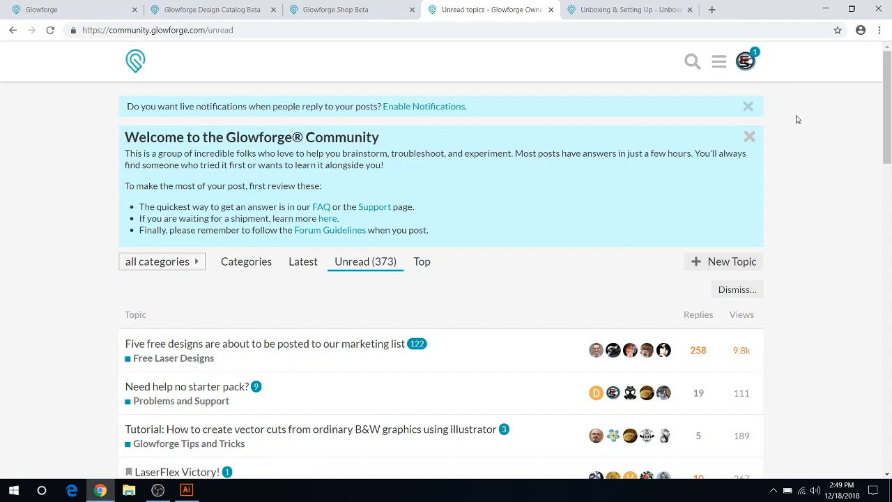
mouse_move(503, 64)
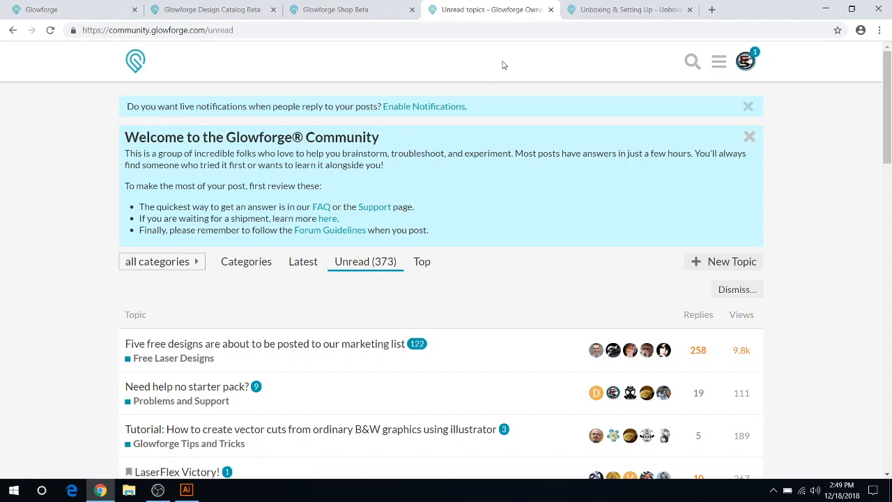
- Return to the Glowforge web app home with saved designs and the referral panel
left_click(39, 9)
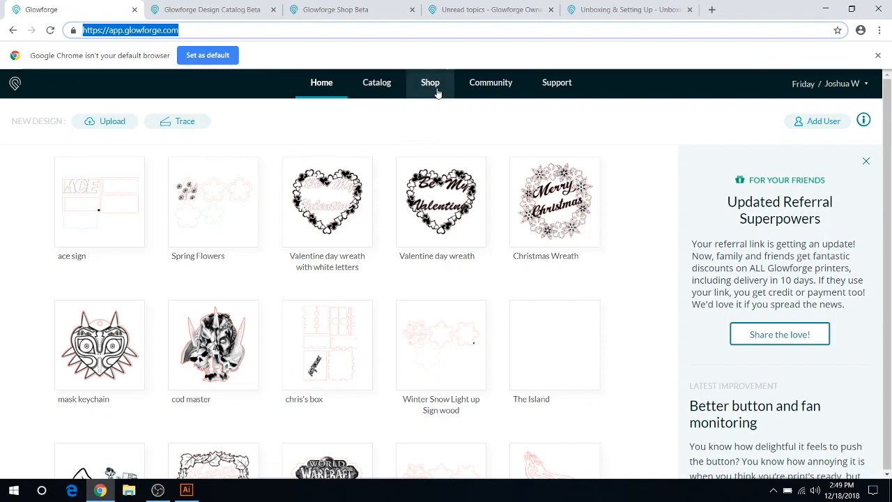
mouse_move(432, 97)
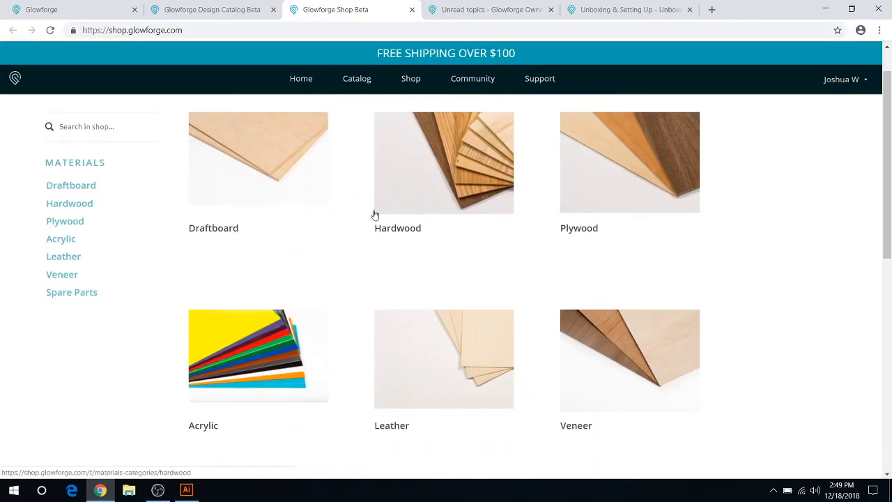
- Browse down the Glowforge Shop materials listing and back toward the top
scroll("down", 3)
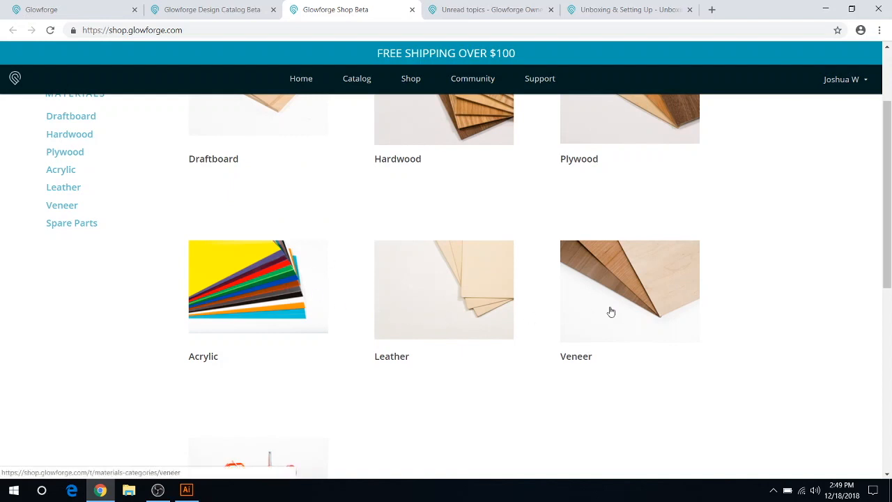
scroll("down", 3)
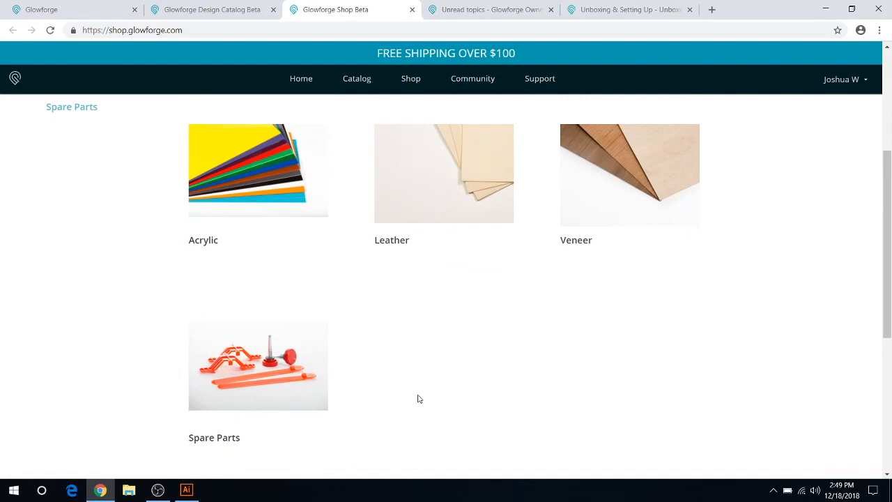
mouse_move(246, 382)
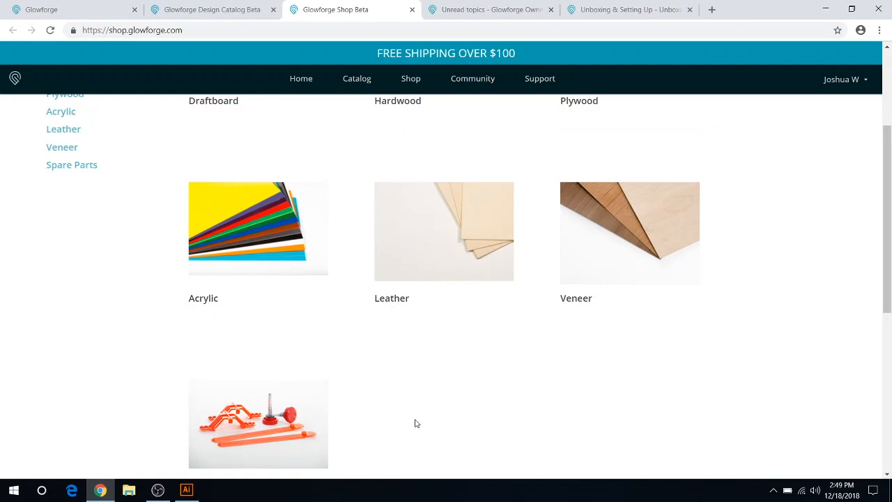
mouse_move(390, 415)
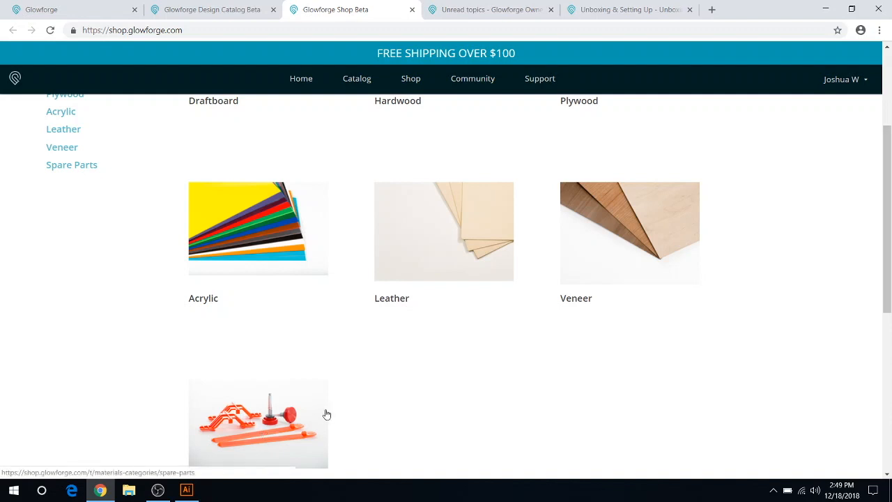
scroll("down", 3)
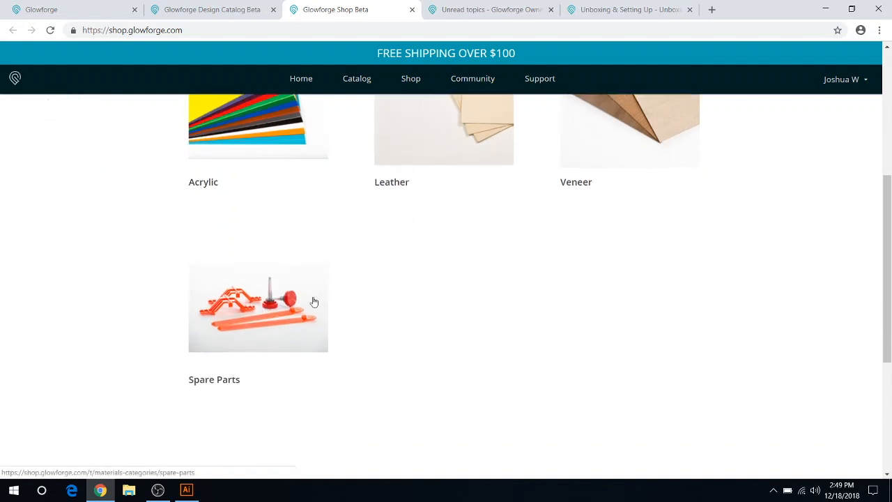
scroll("up", 3)
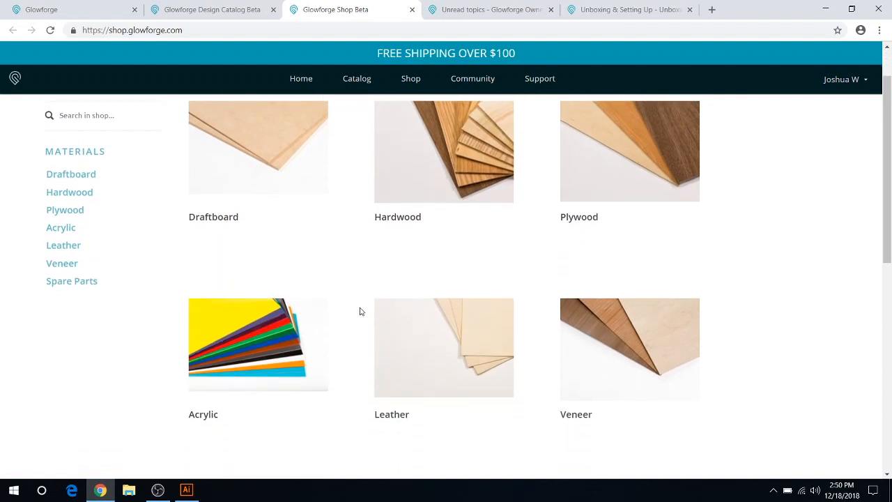
mouse_move(293, 246)
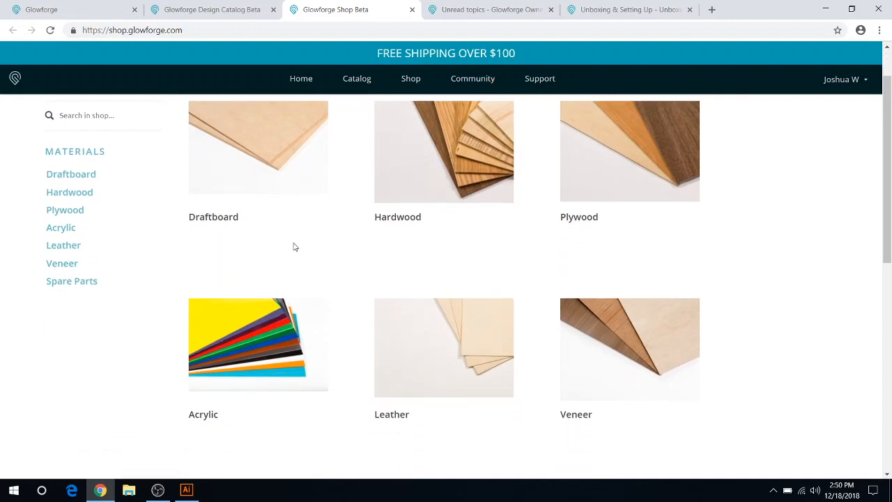
mouse_move(284, 243)
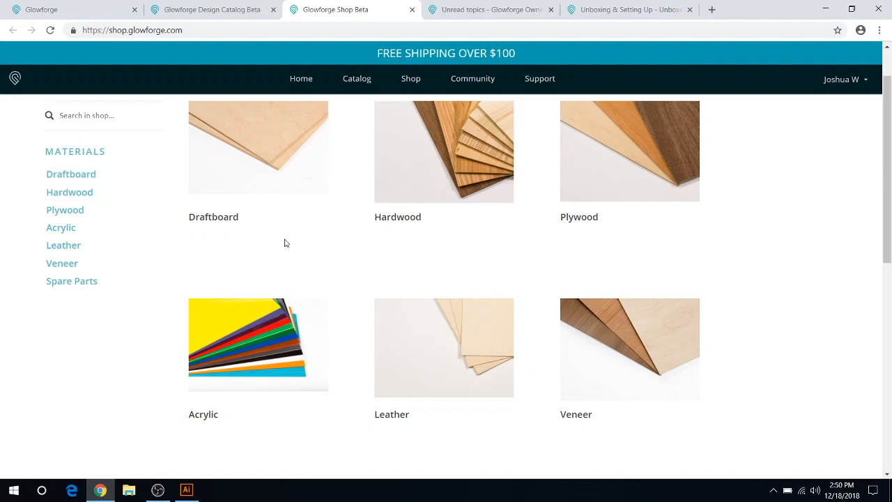
mouse_move(295, 237)
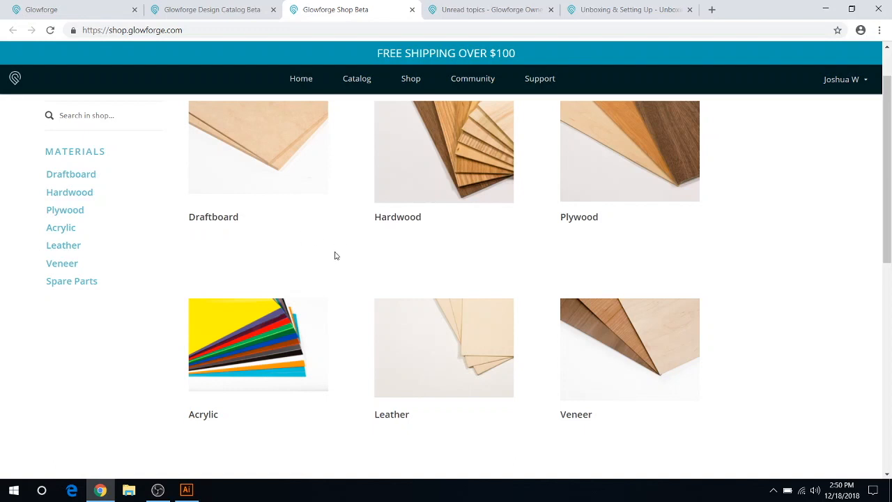
mouse_move(326, 214)
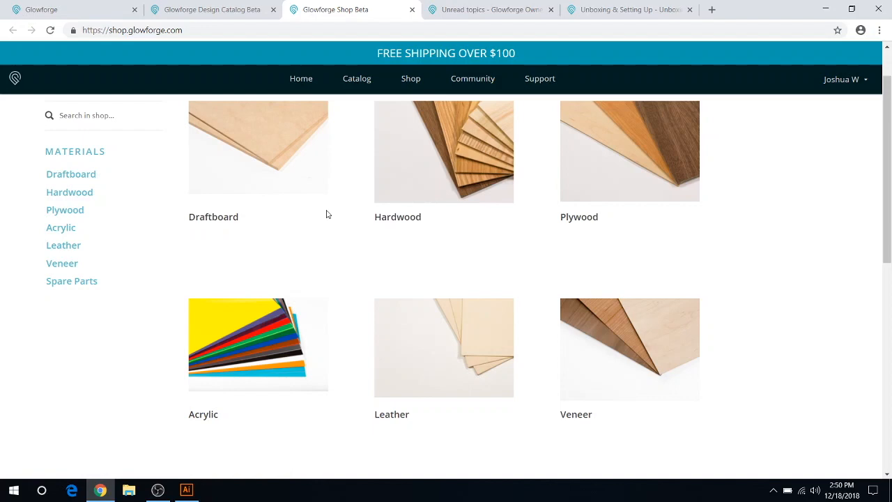
mouse_move(323, 207)
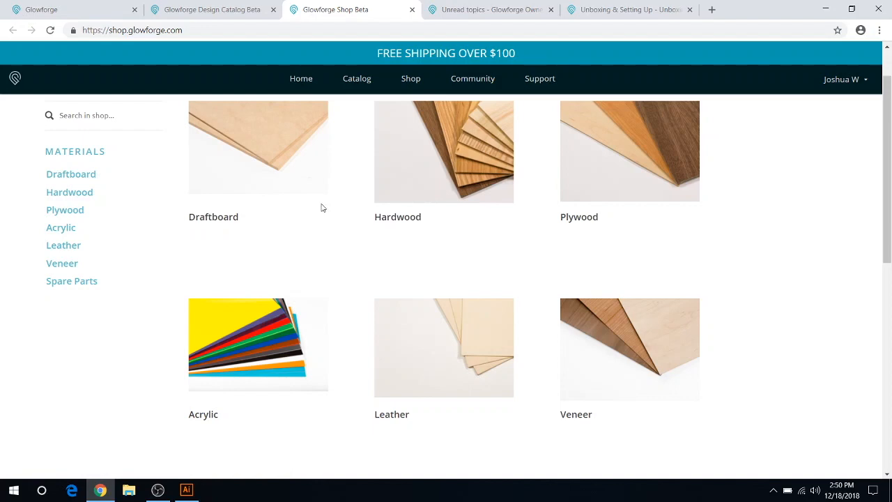
mouse_move(317, 204)
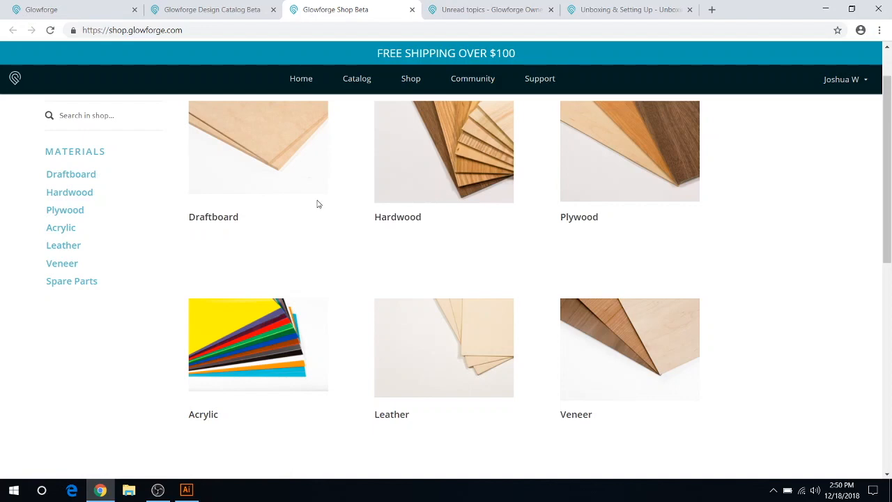
- From the app home, open the Glowforge Design Catalog at catalog.glowforge.com
left_click(42, 8)
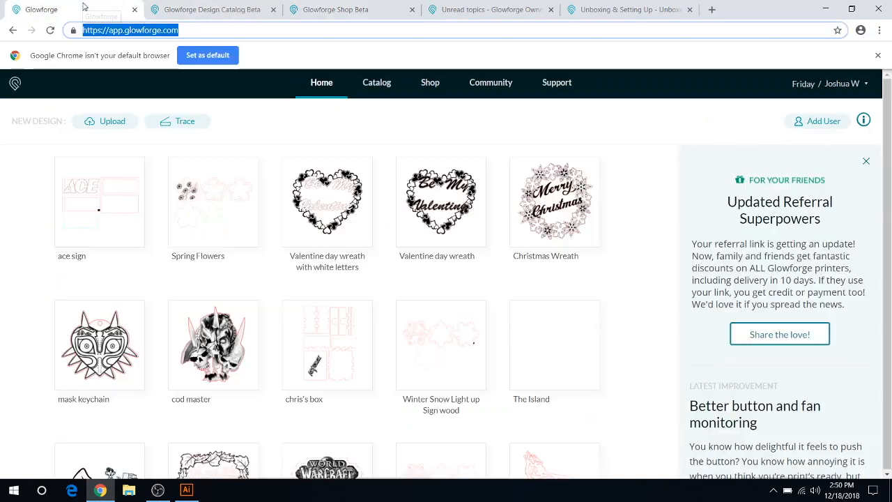
mouse_move(377, 82)
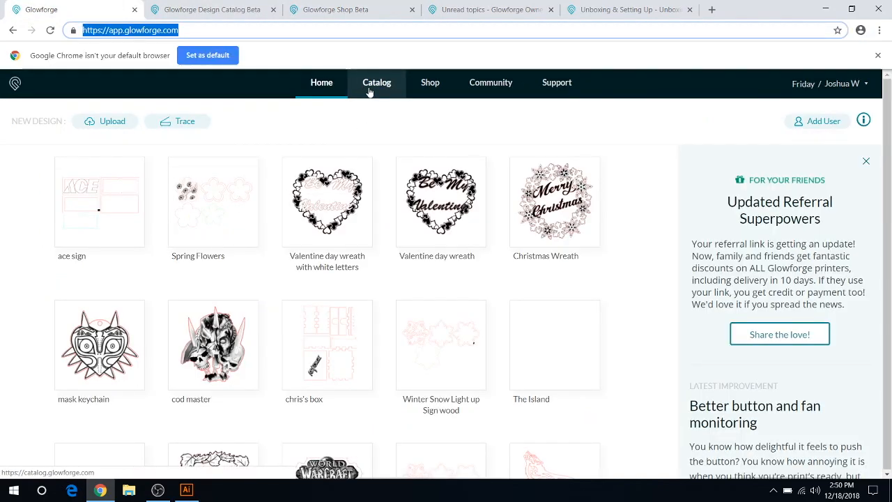
left_click(377, 82)
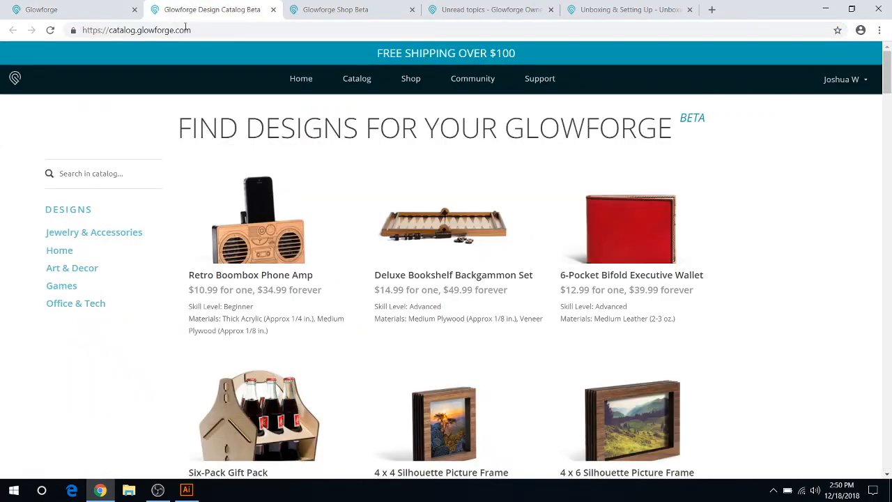
mouse_move(293, 218)
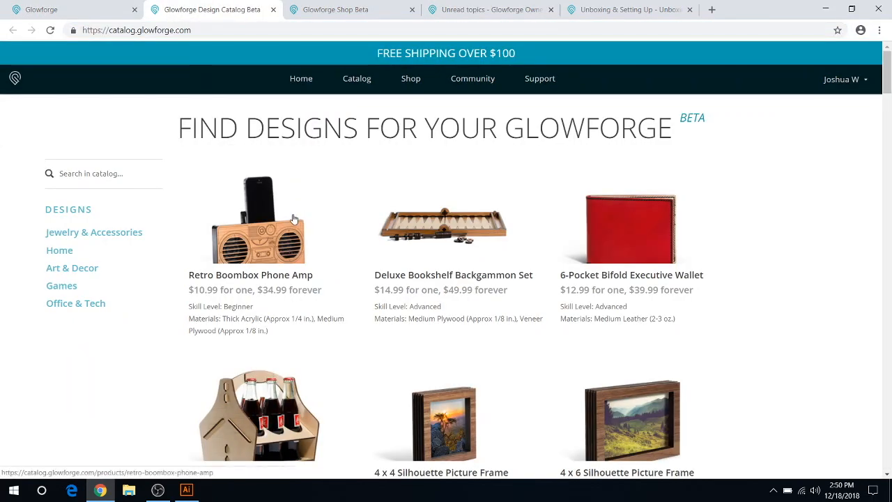
scroll("down", 3)
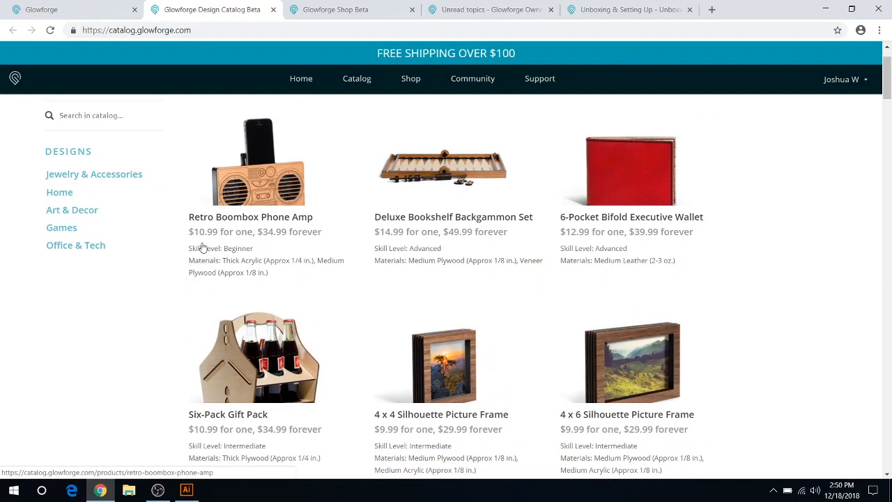
mouse_move(223, 234)
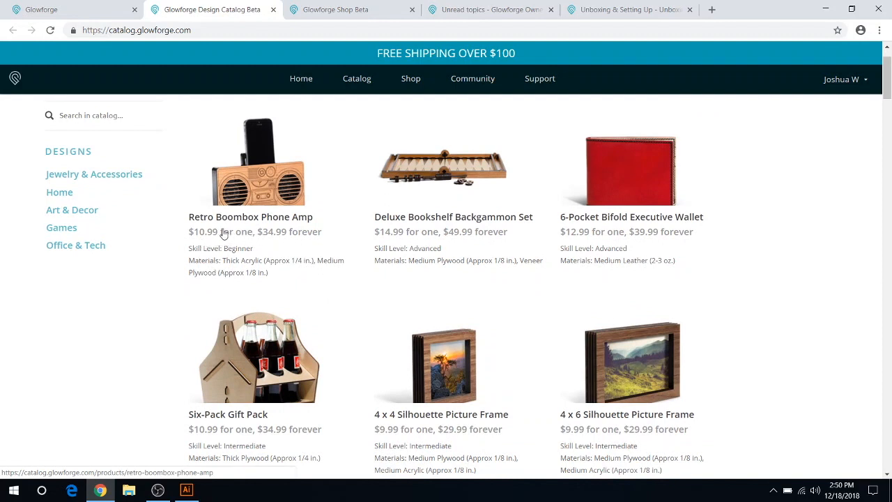
mouse_move(234, 224)
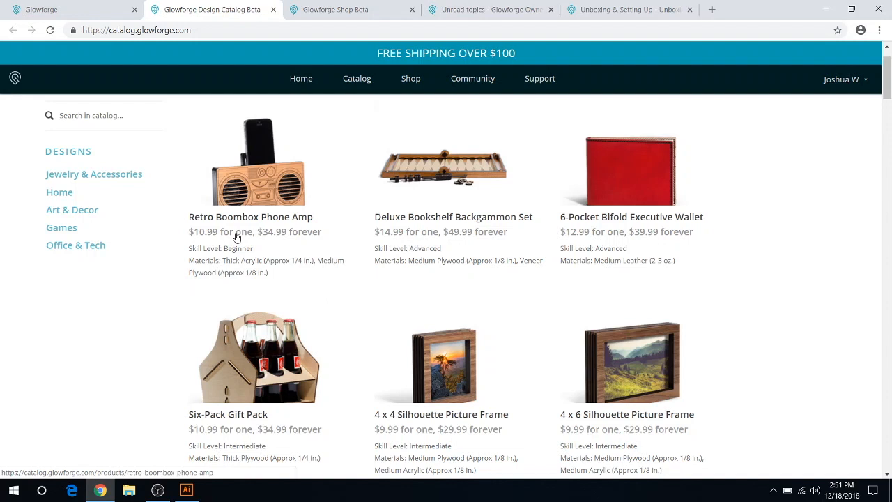
mouse_move(293, 240)
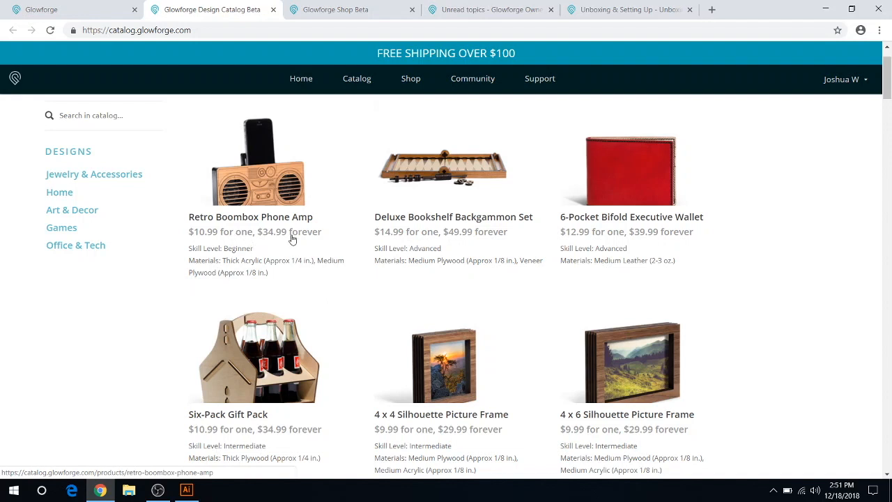
mouse_move(301, 245)
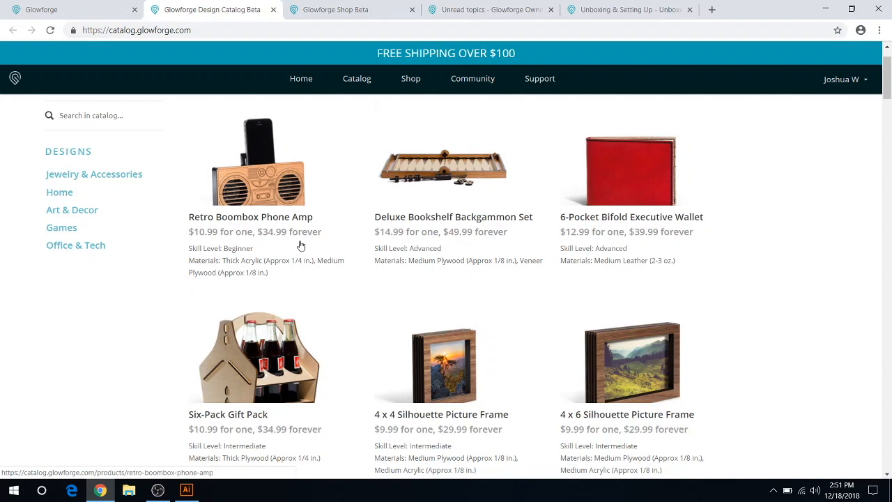
mouse_move(354, 236)
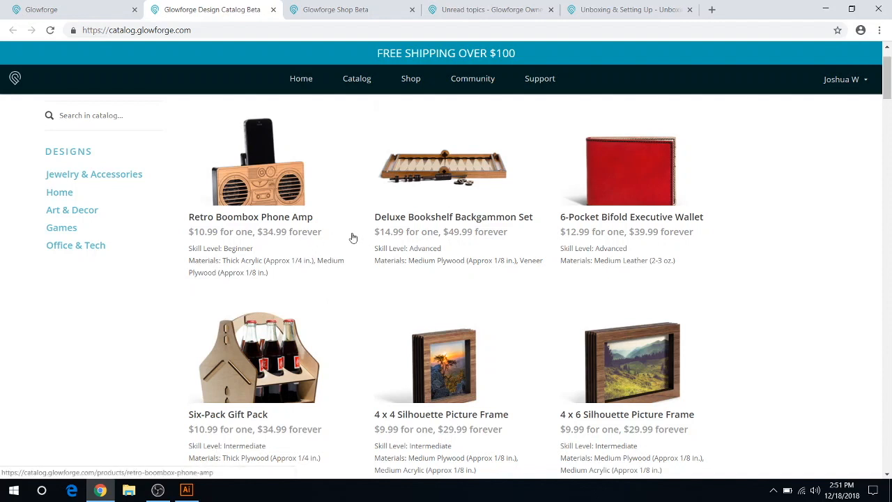
mouse_move(368, 295)
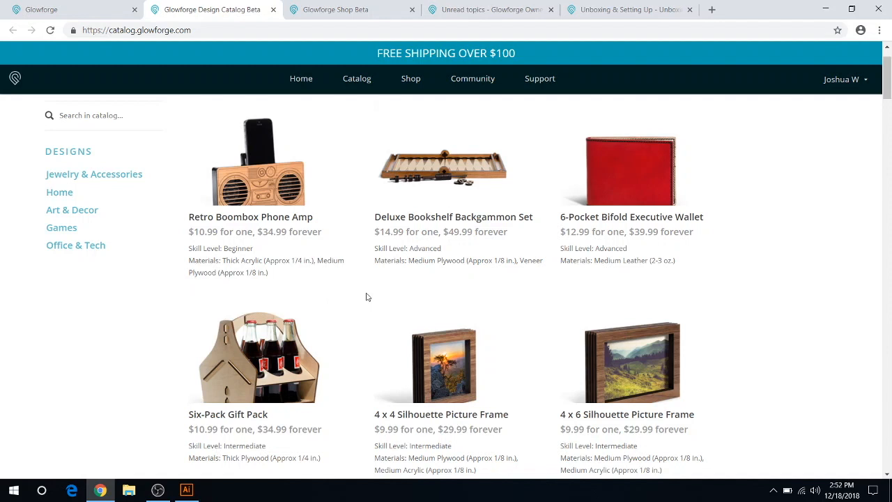
mouse_move(363, 241)
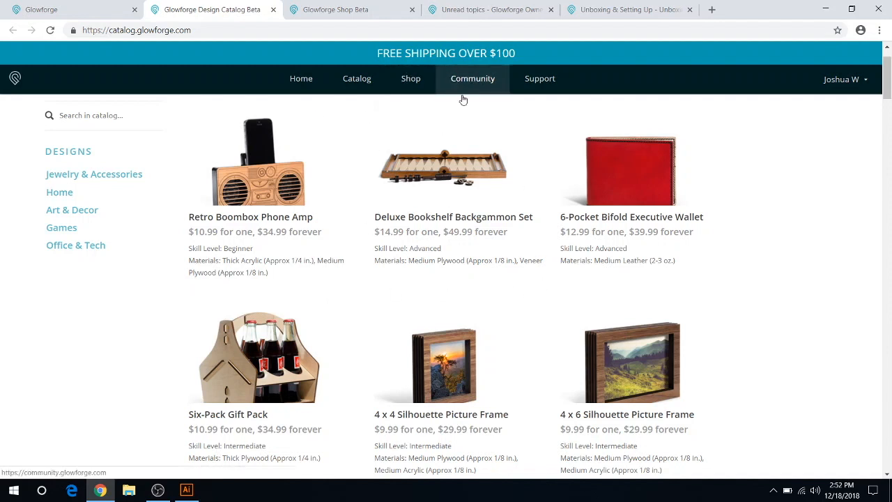
- Show the Community forum's Categories list down to Free Laser Designs and Glowforge VIP
left_click(488, 9)
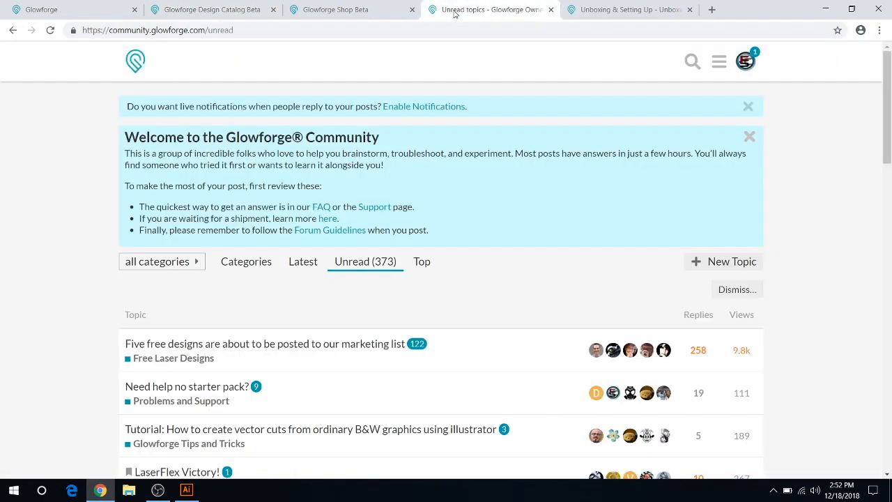
mouse_move(245, 262)
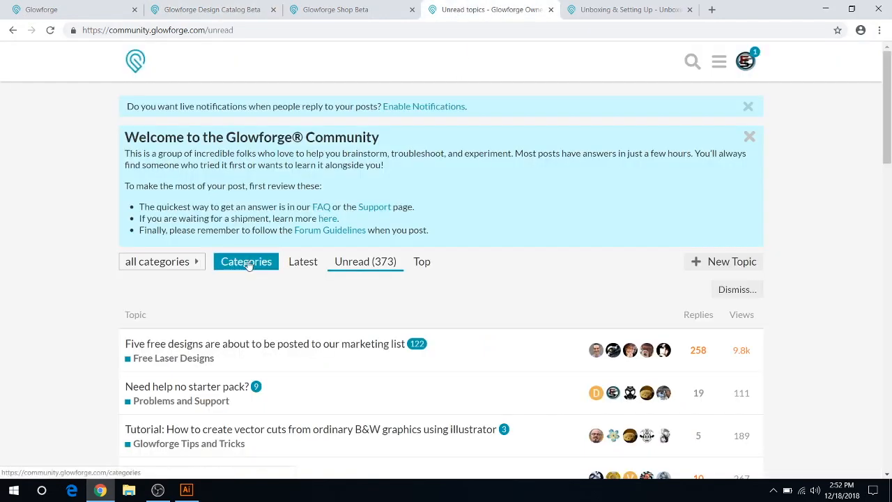
left_click(245, 262)
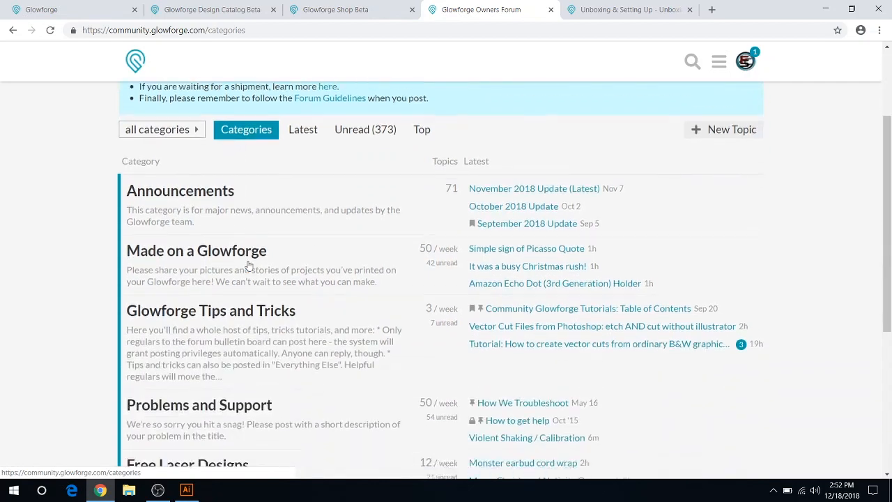
scroll("down", 3)
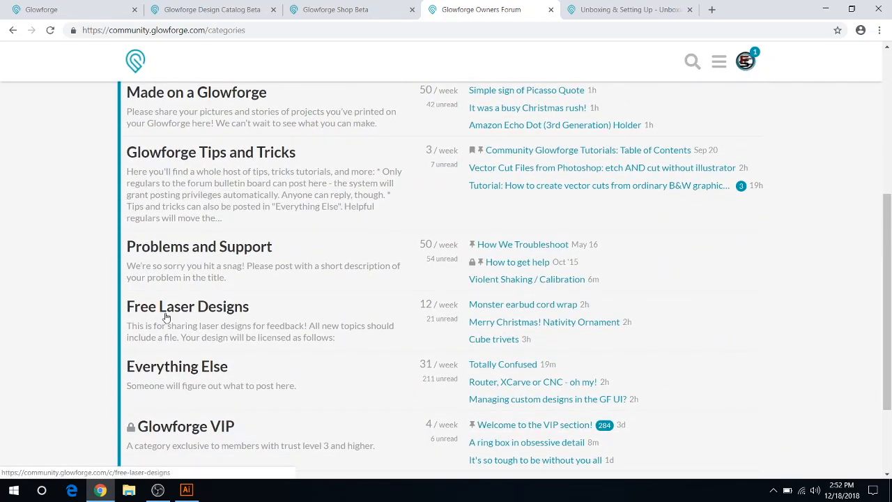
mouse_move(204, 315)
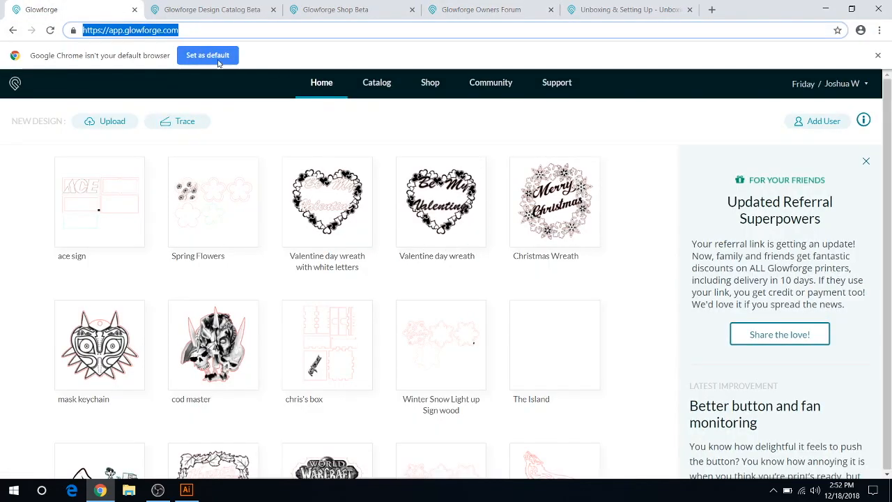
mouse_move(270, 204)
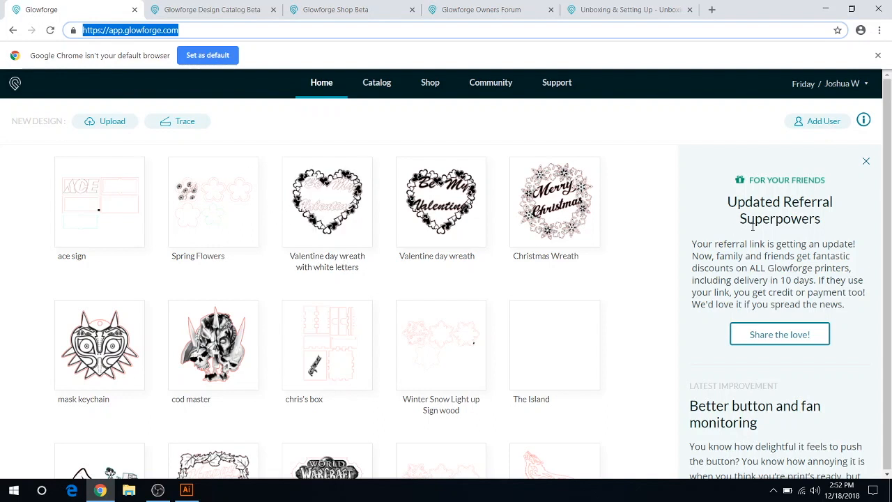
scroll("down", 3)
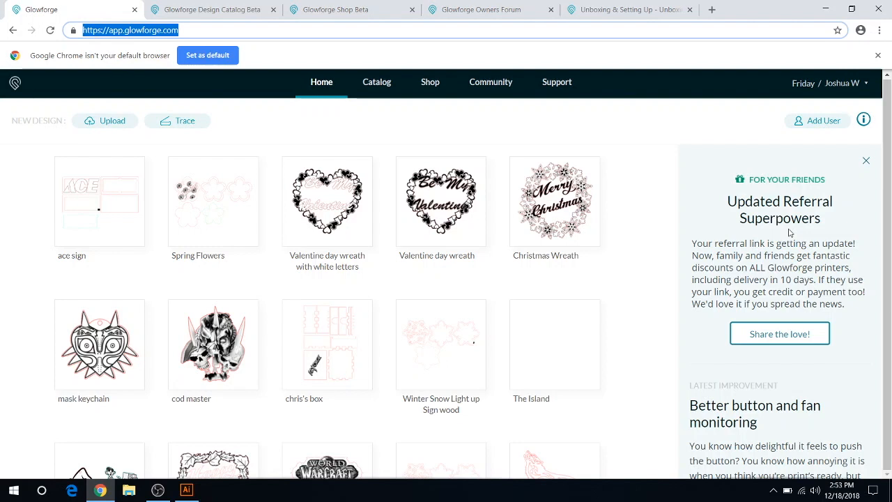
mouse_move(755, 305)
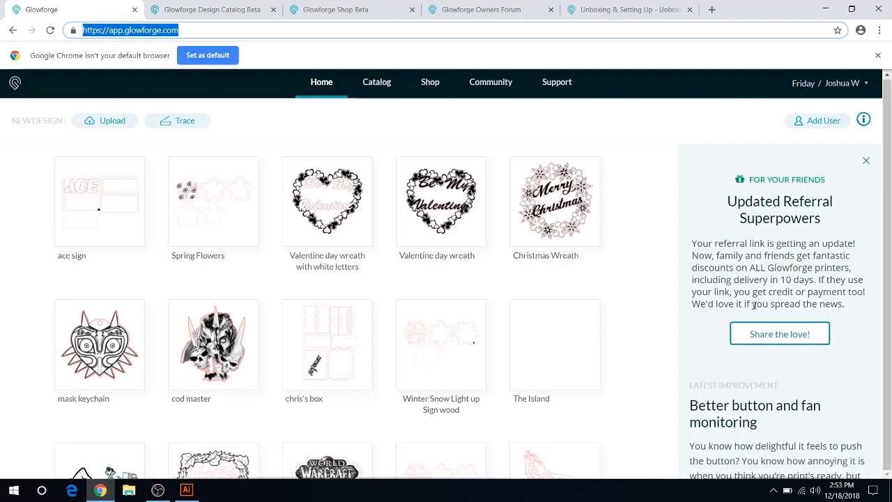
mouse_move(779, 351)
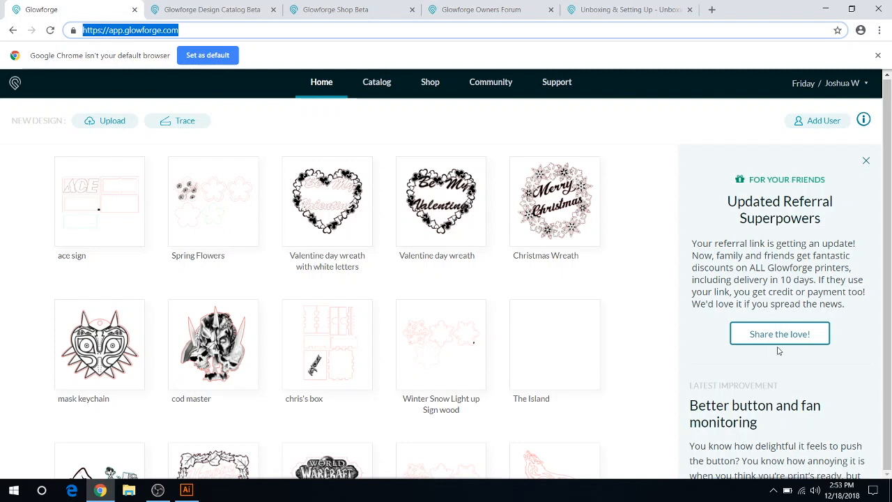
mouse_move(783, 348)
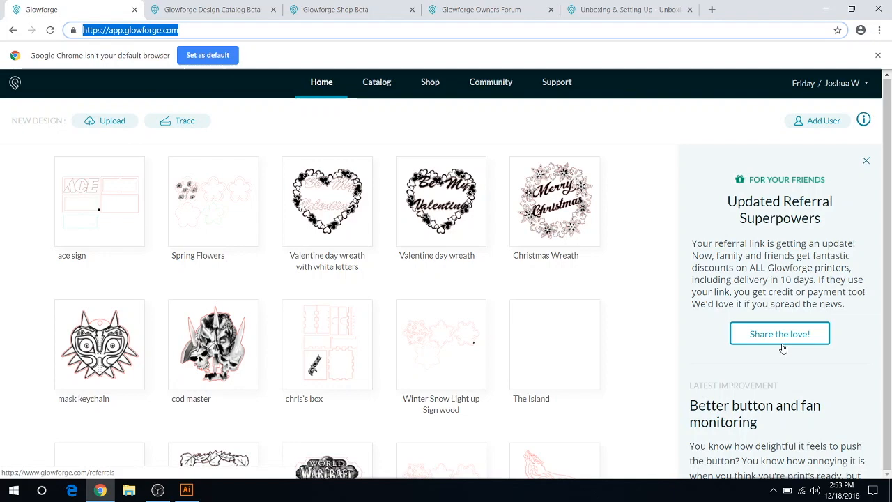
scroll("down", 3)
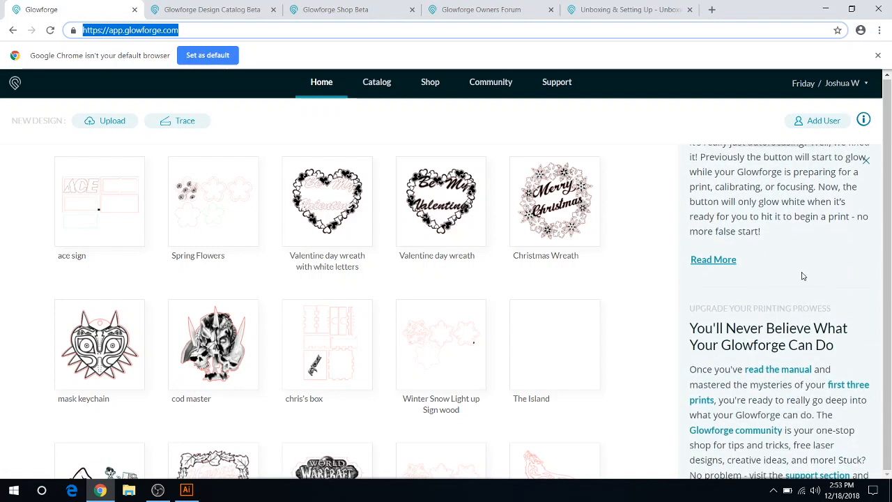
scroll("down", 3)
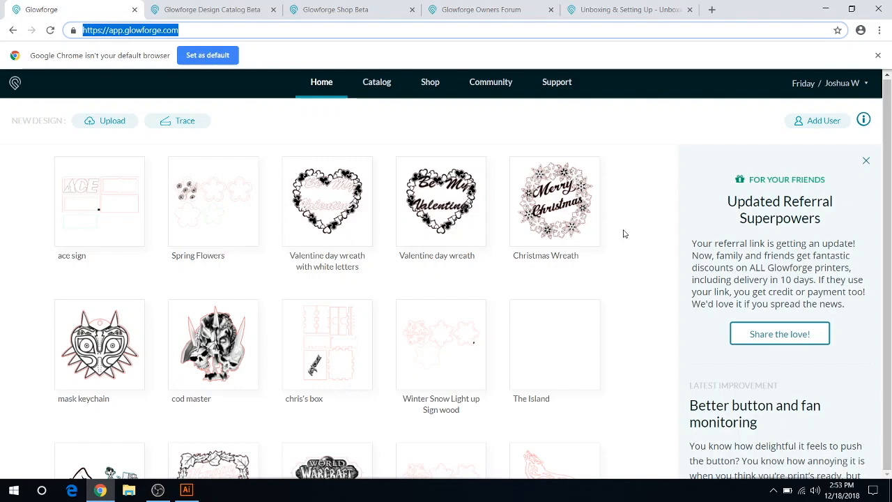
mouse_move(622, 260)
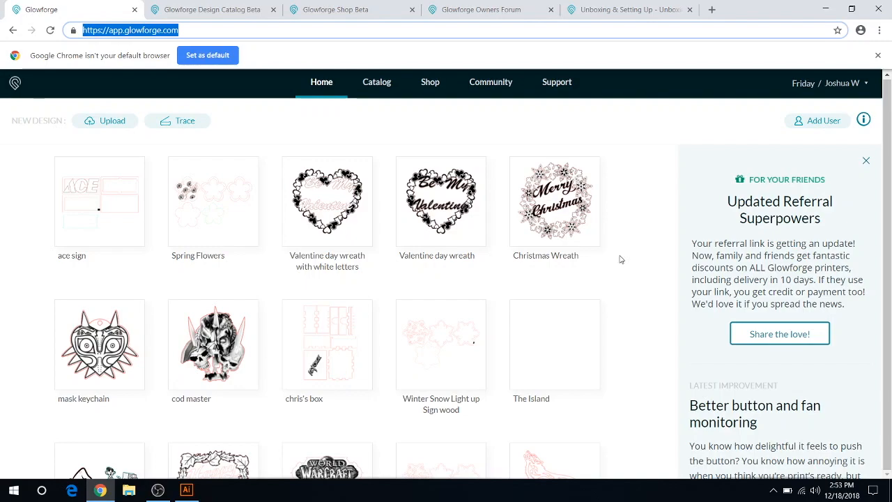